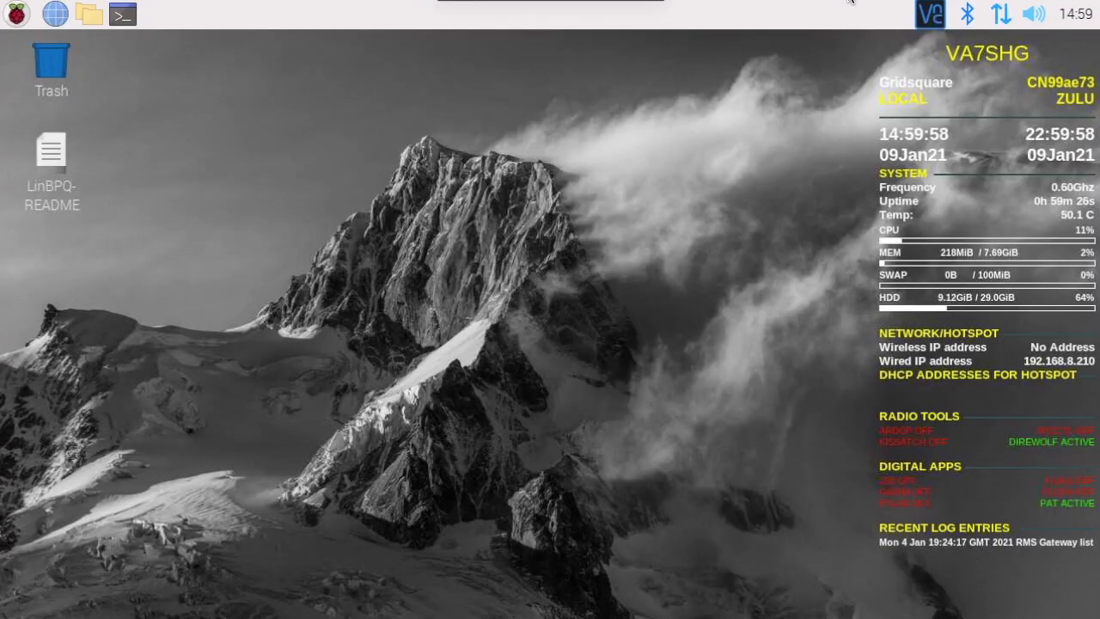
mouse_move(462, 313)
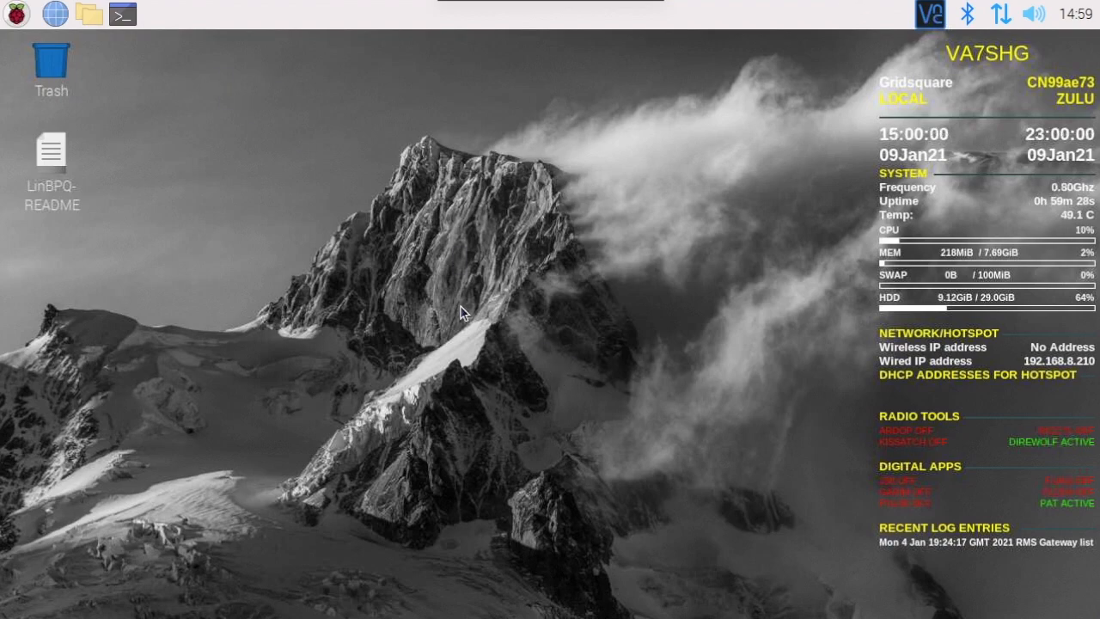
Step: Stop the running modems from Pat Menu so Direwolf is no longer active
left_click(14, 13)
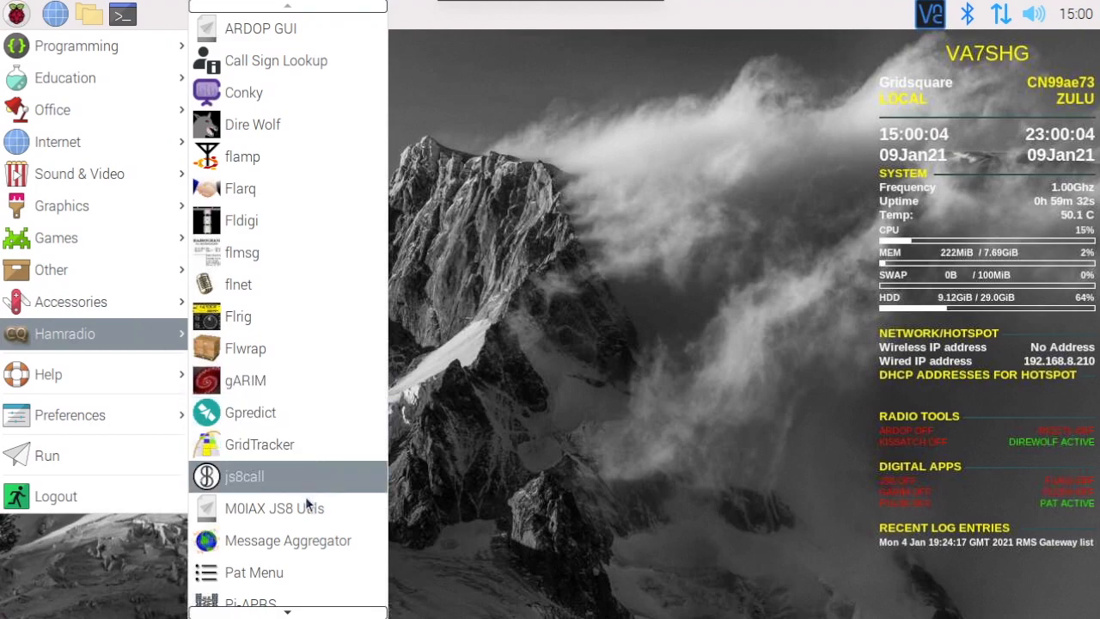
left_click(255, 571)
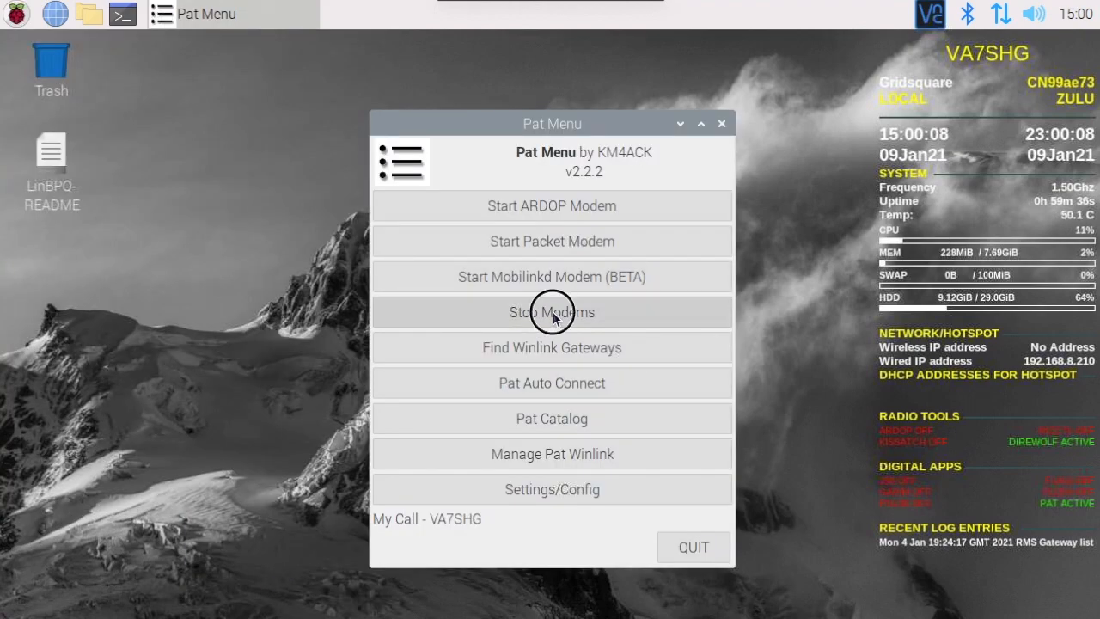
left_click(552, 313)
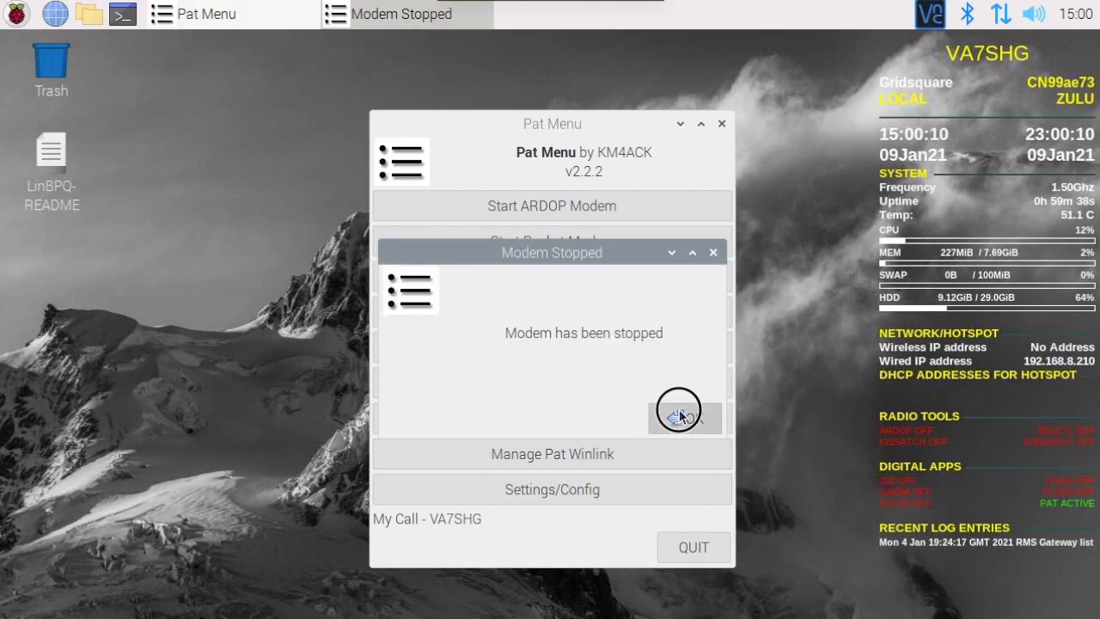
left_click(677, 418)
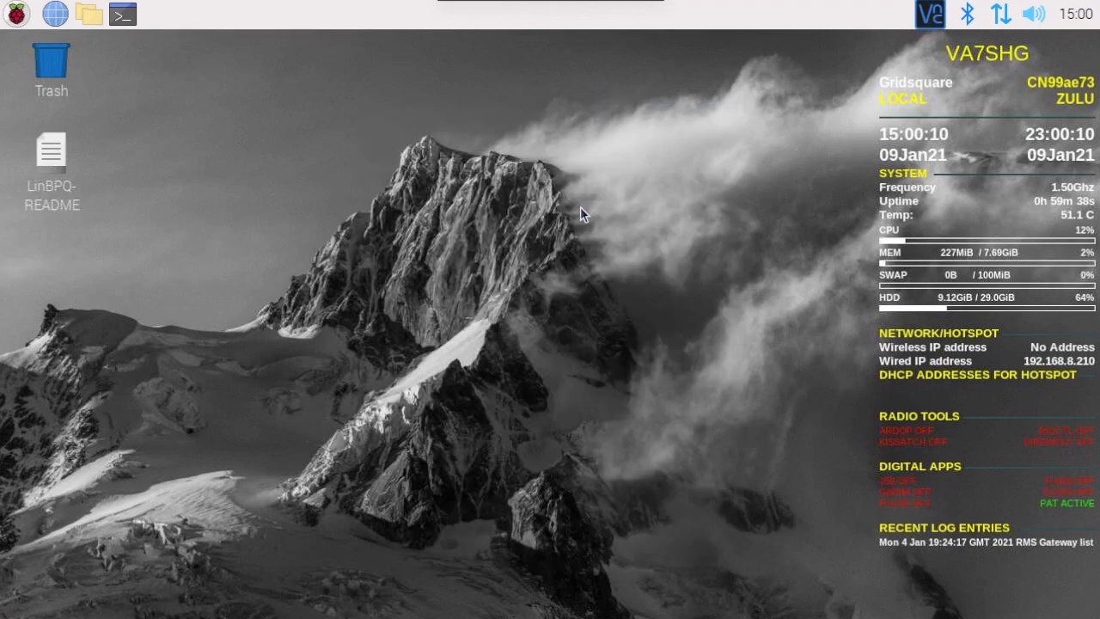
mouse_move(625, 433)
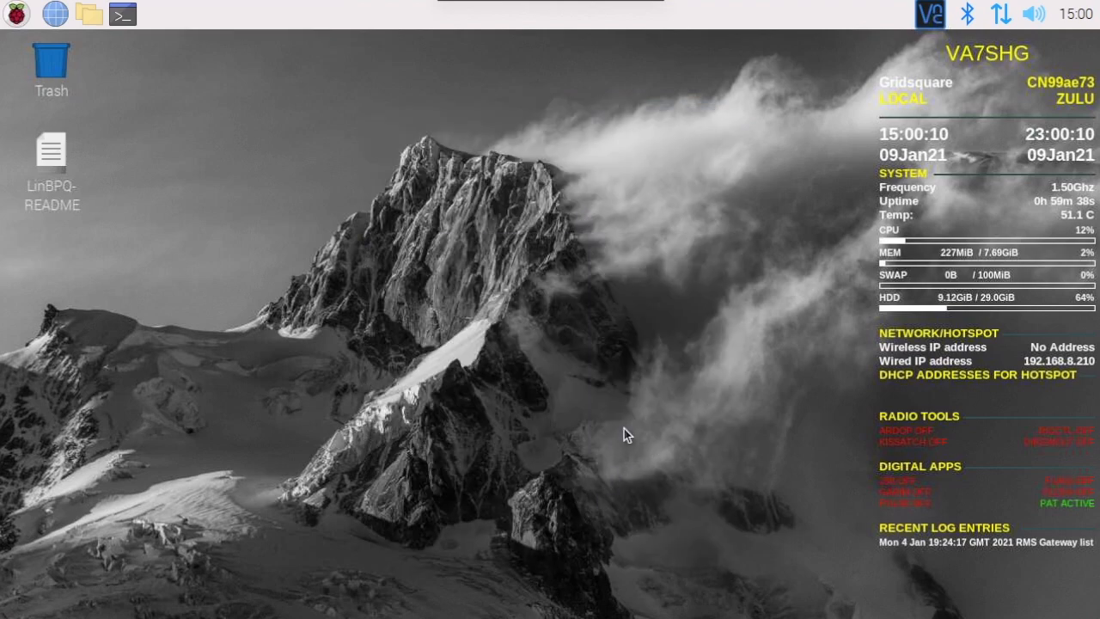
mouse_move(680, 560)
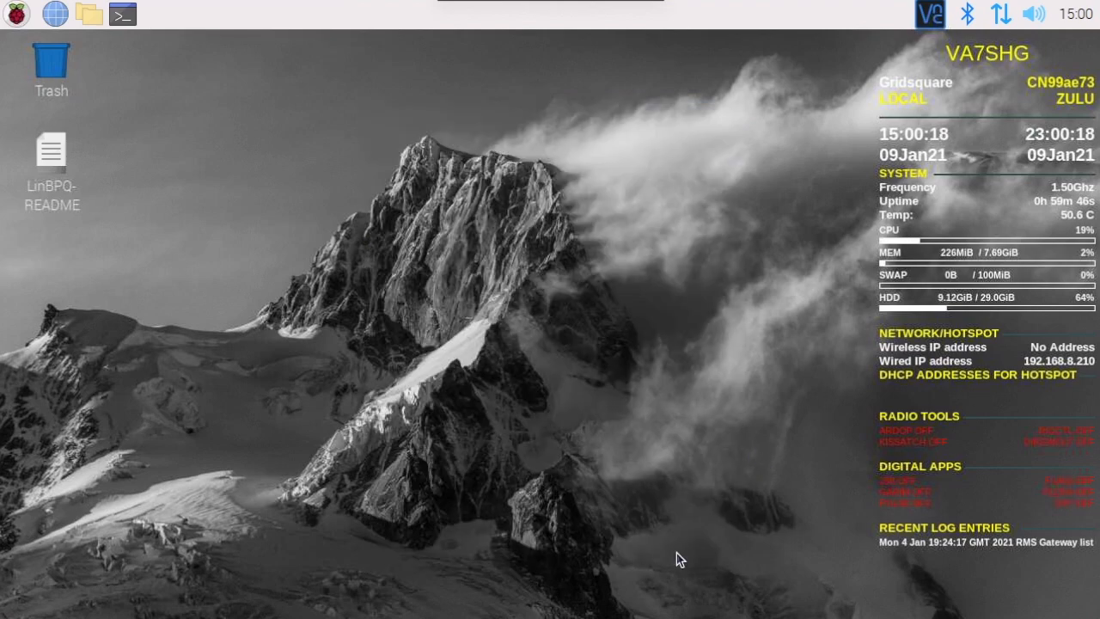
mouse_move(411, 276)
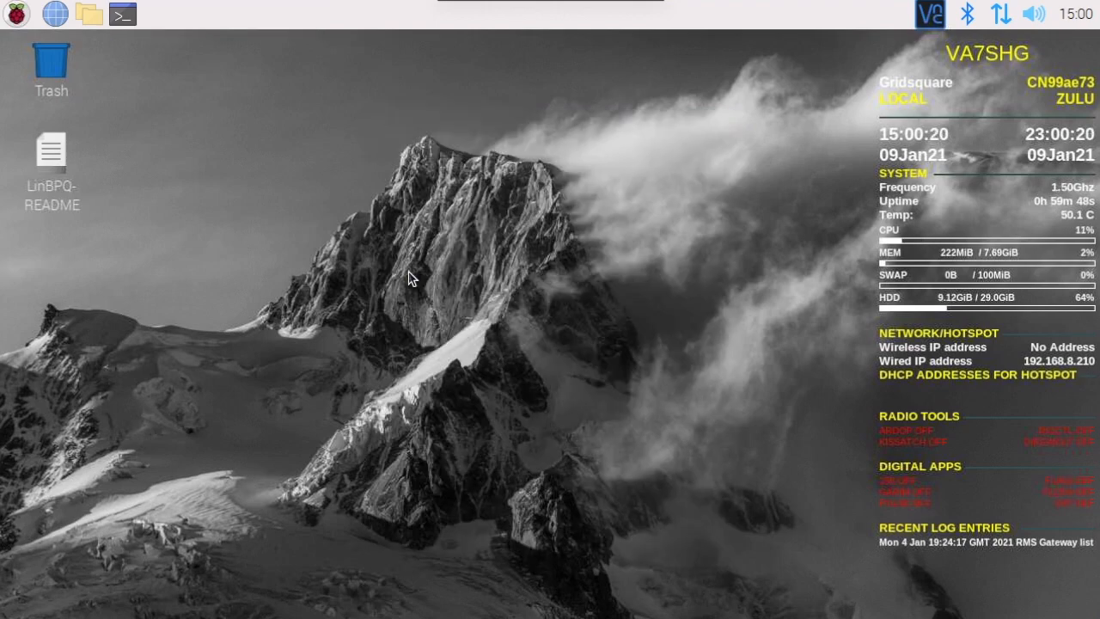
Step: Launch the BPQ Config Generator from the Accessories menu
left_click(12, 13)
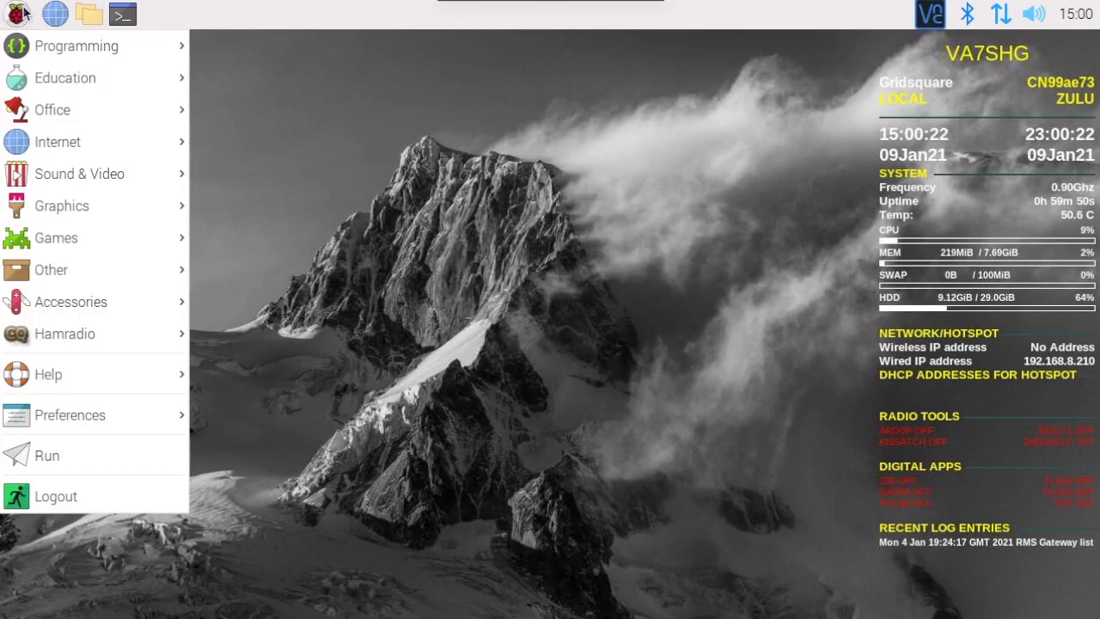
mouse_move(70, 303)
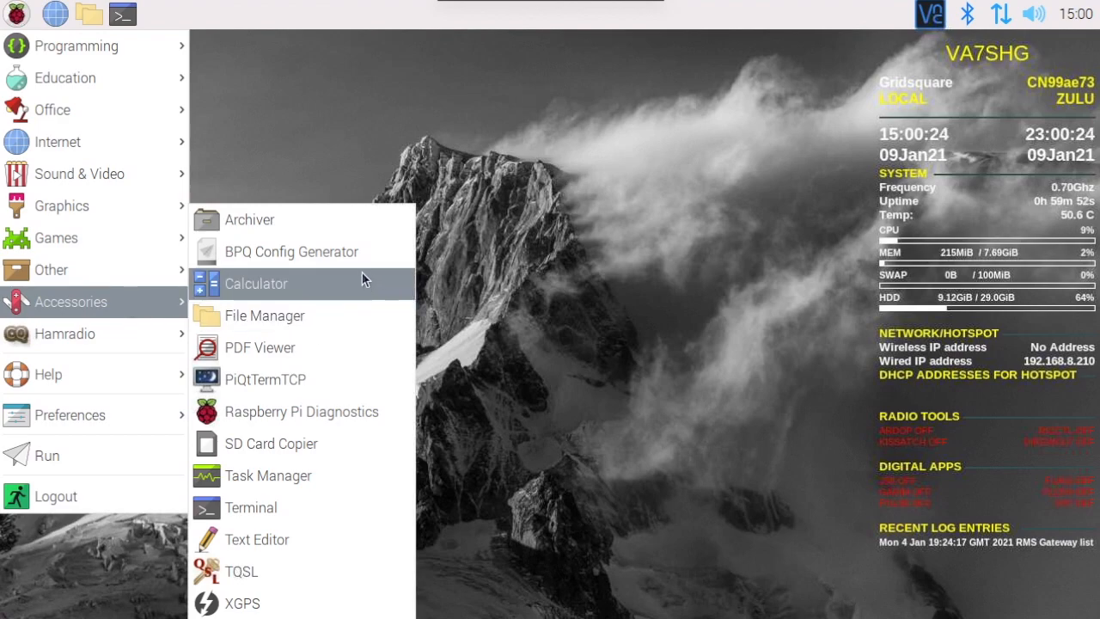
mouse_move(254, 251)
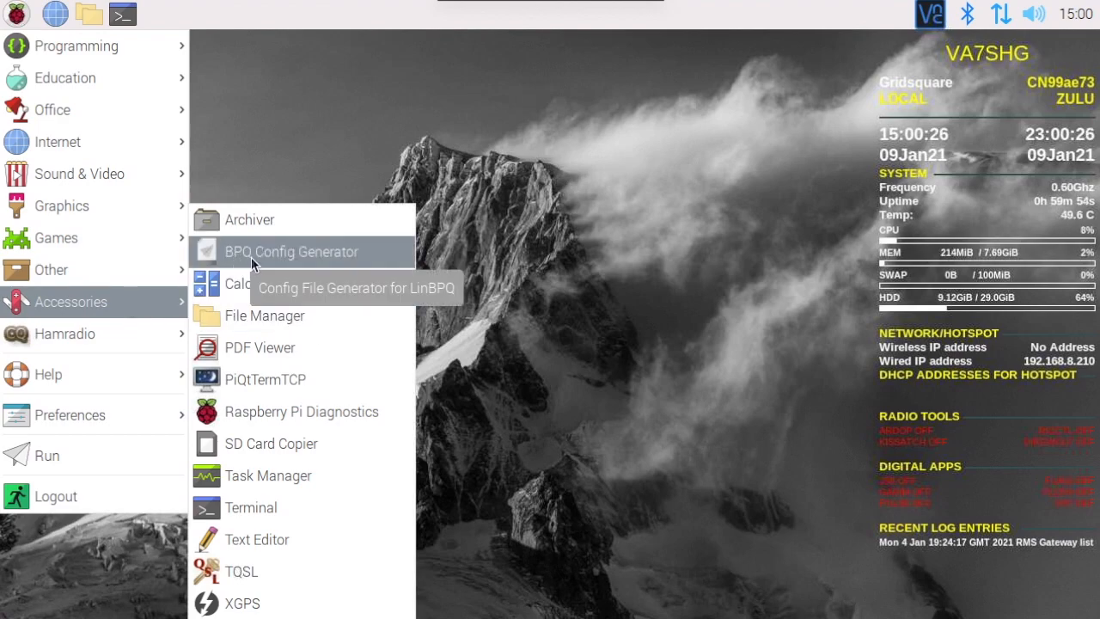
left_click(292, 251)
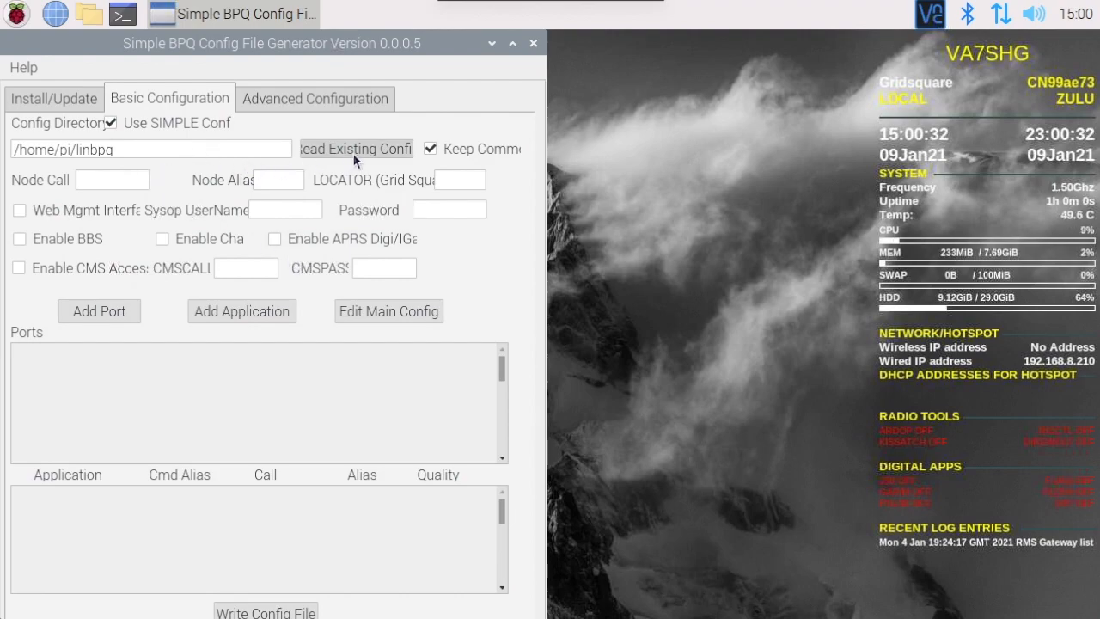
Step: Enter node call VA7SHG, alias SHG, locator CN99 and a sysop username and password
left_click(113, 181)
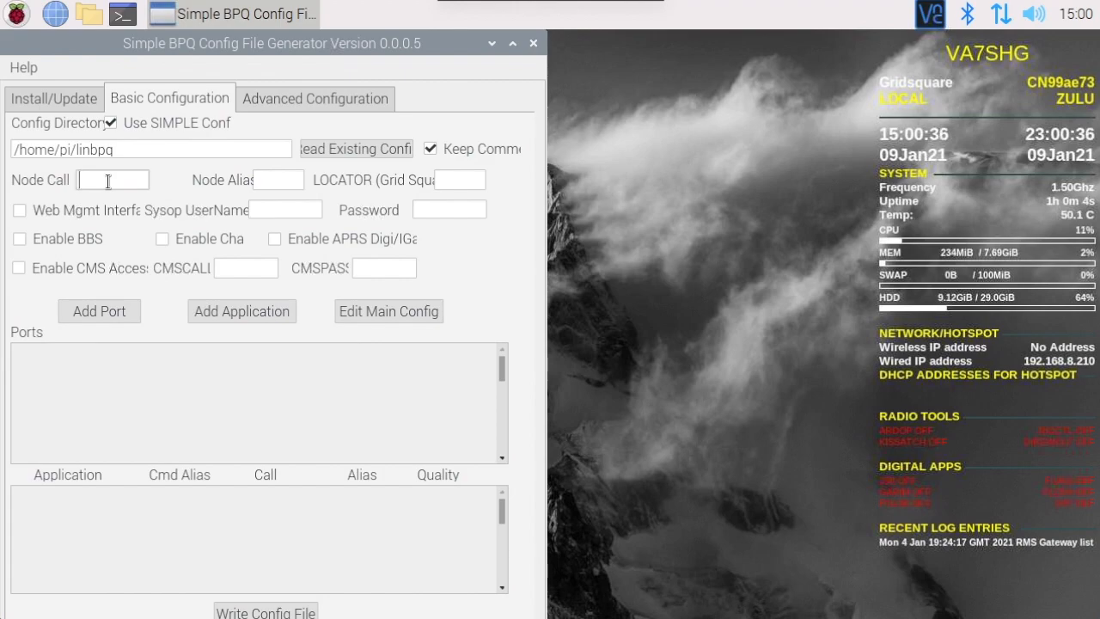
type("VA7")
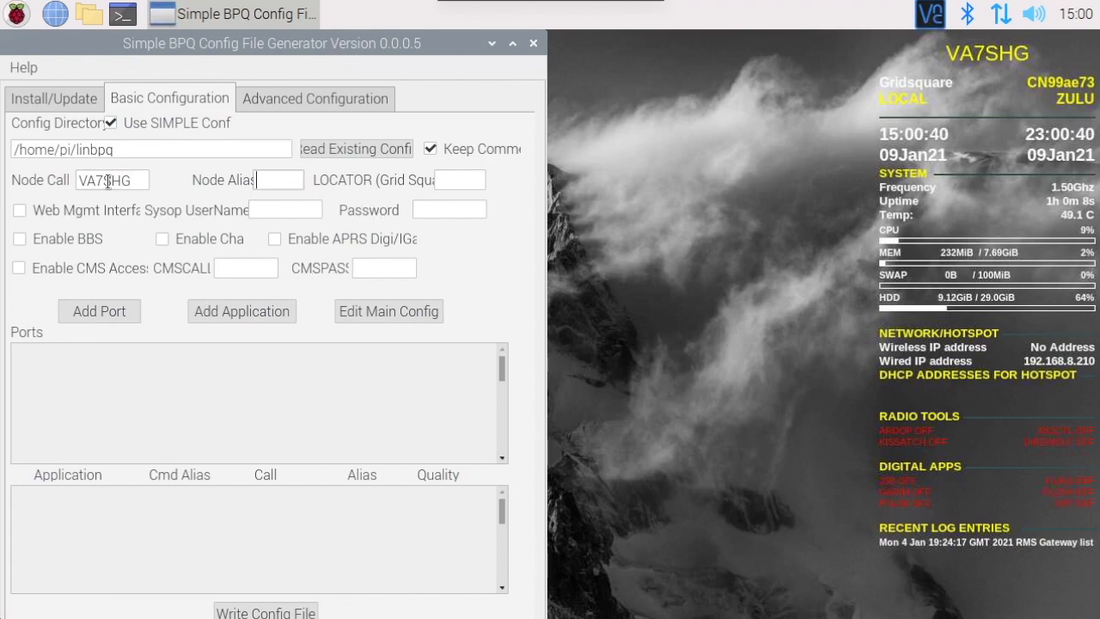
type("SHG")
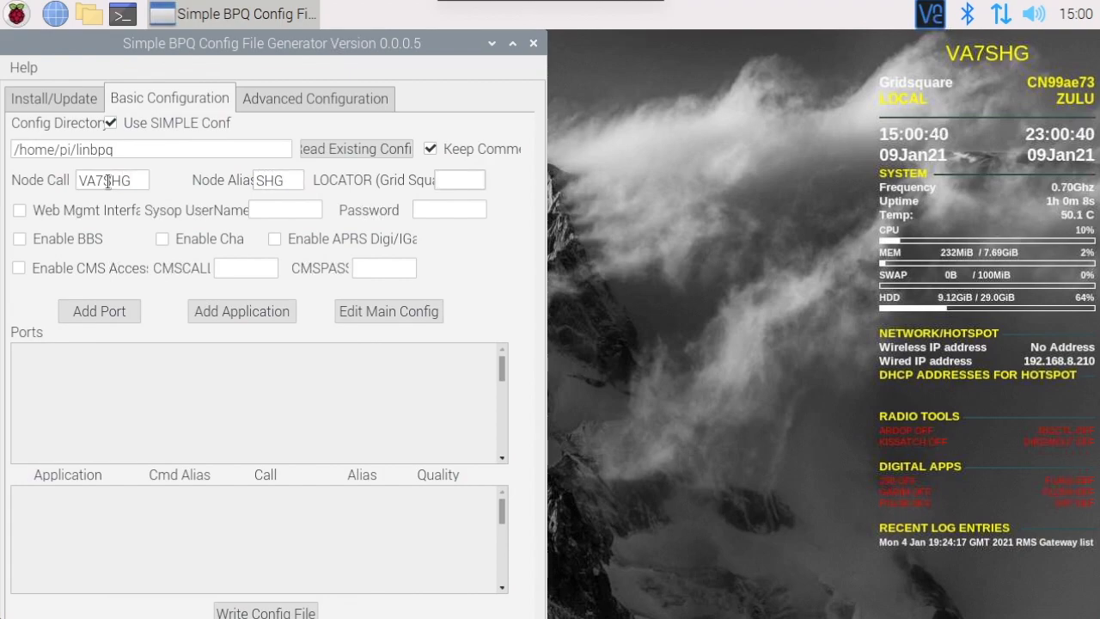
type("C")
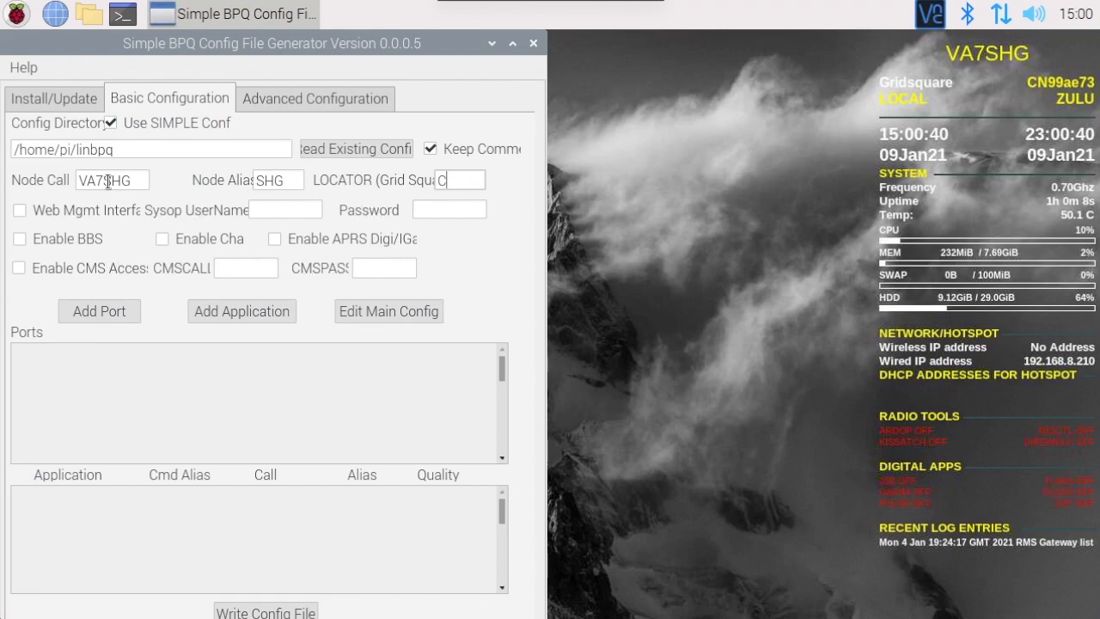
type("CN99")
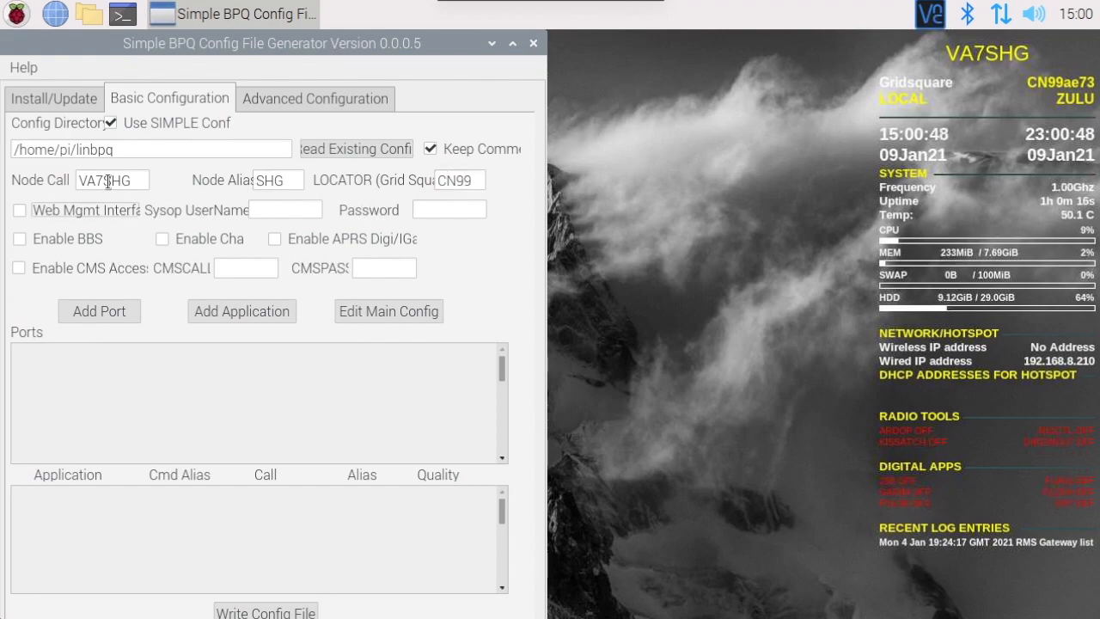
mouse_move(196, 220)
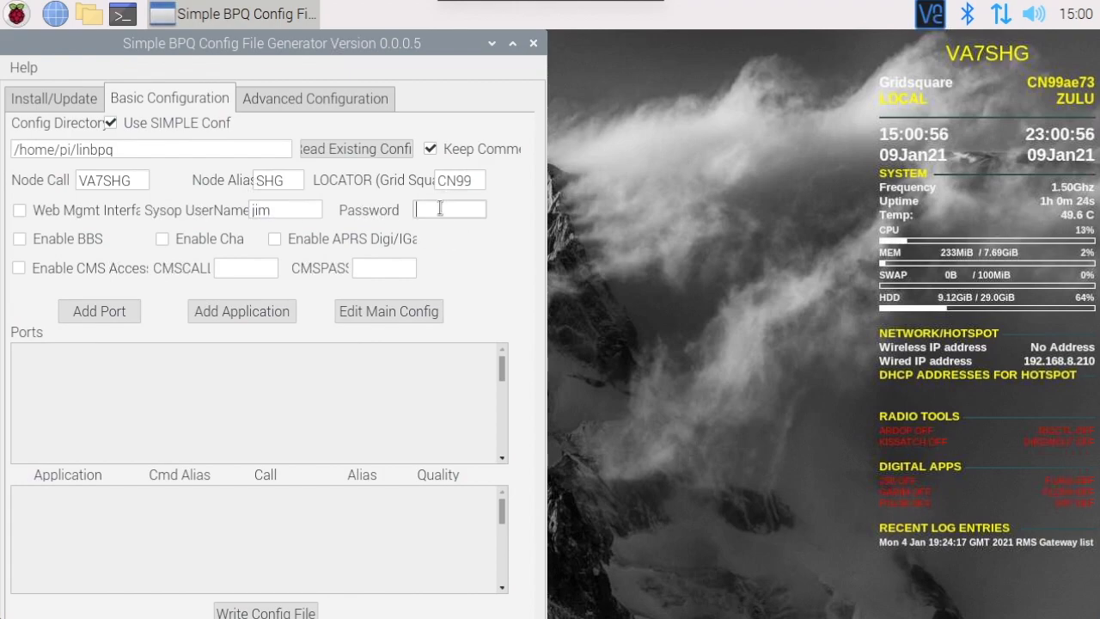
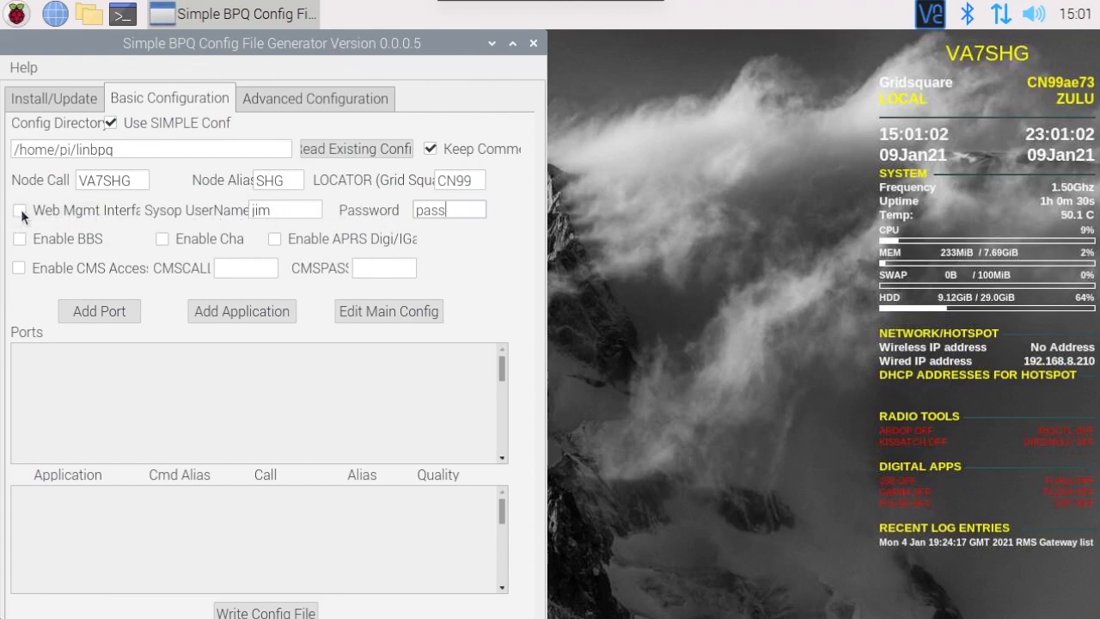
Step: Enable web management with a Telnet port and add the BBS and CHAT applications
left_click(19, 210)
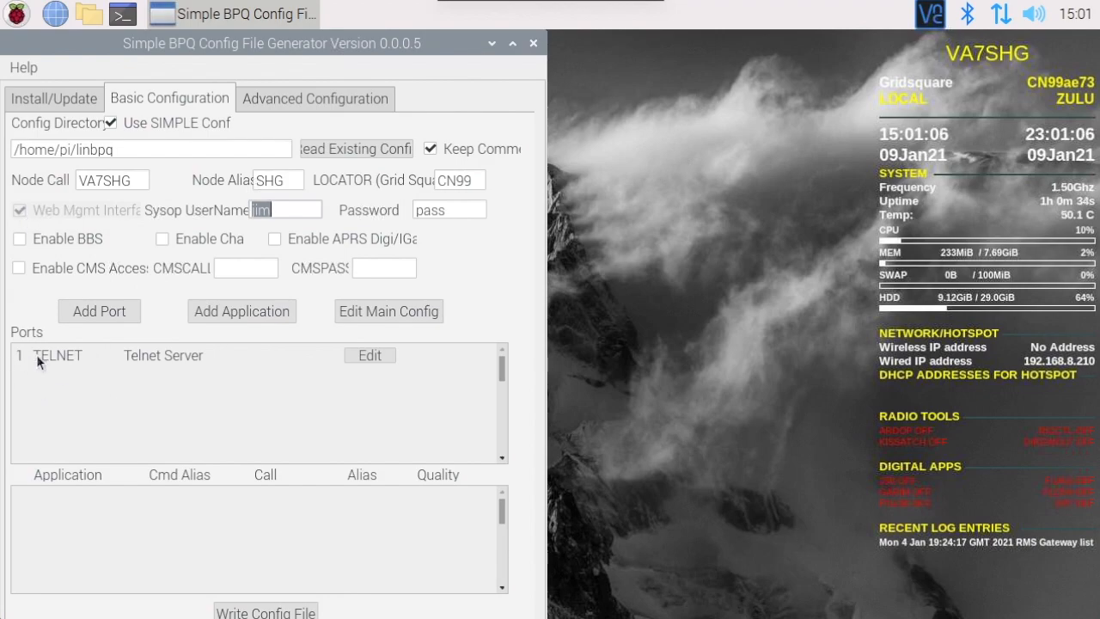
mouse_move(251, 292)
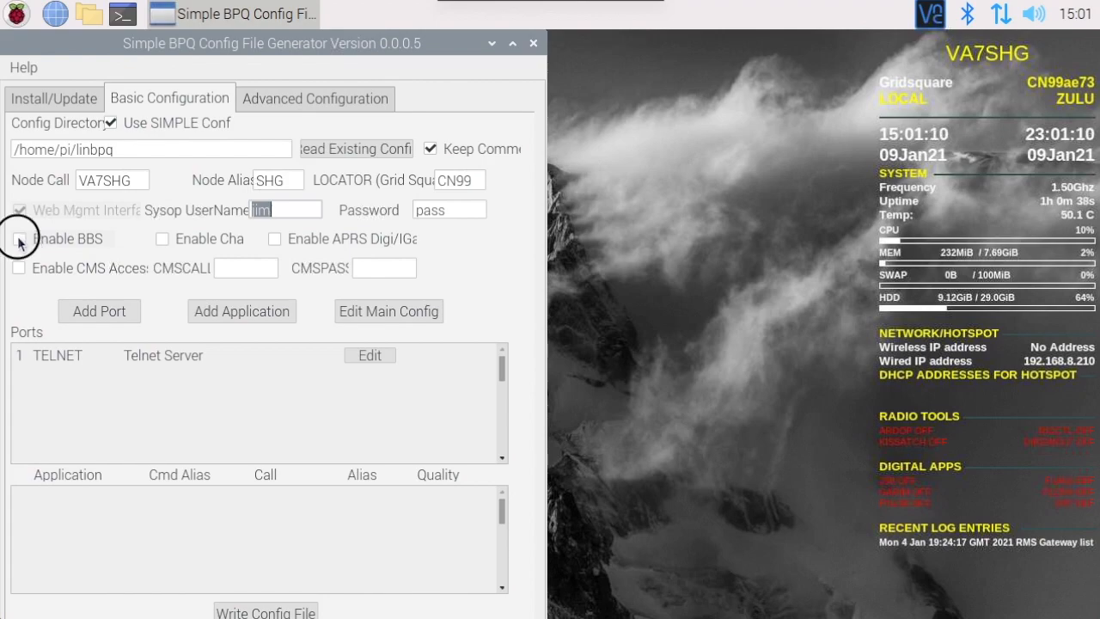
left_click(19, 237)
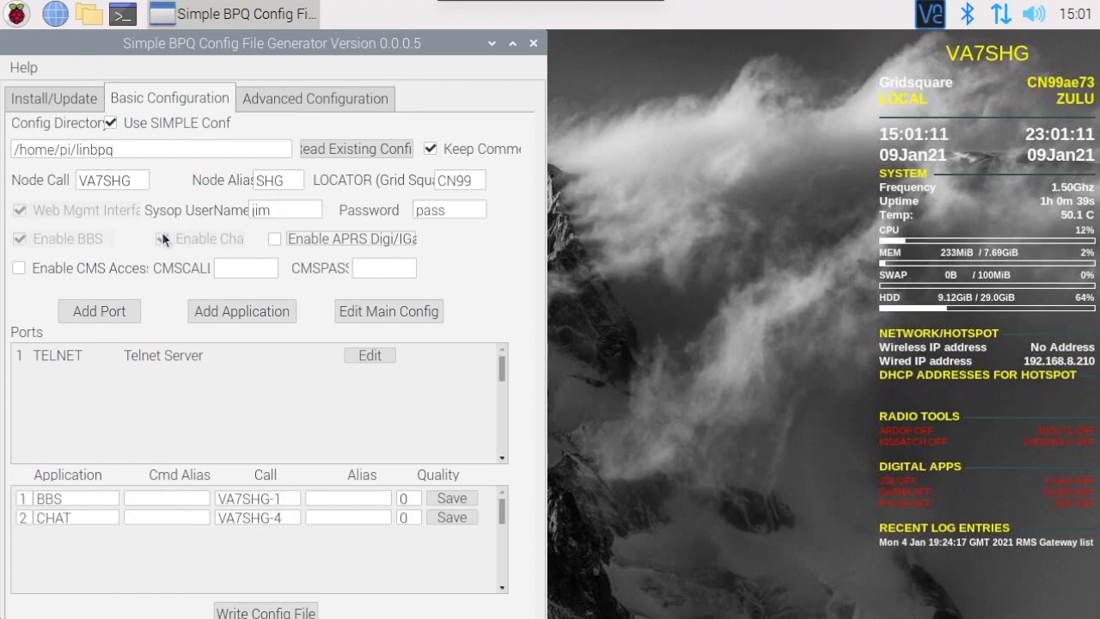
left_click(161, 237)
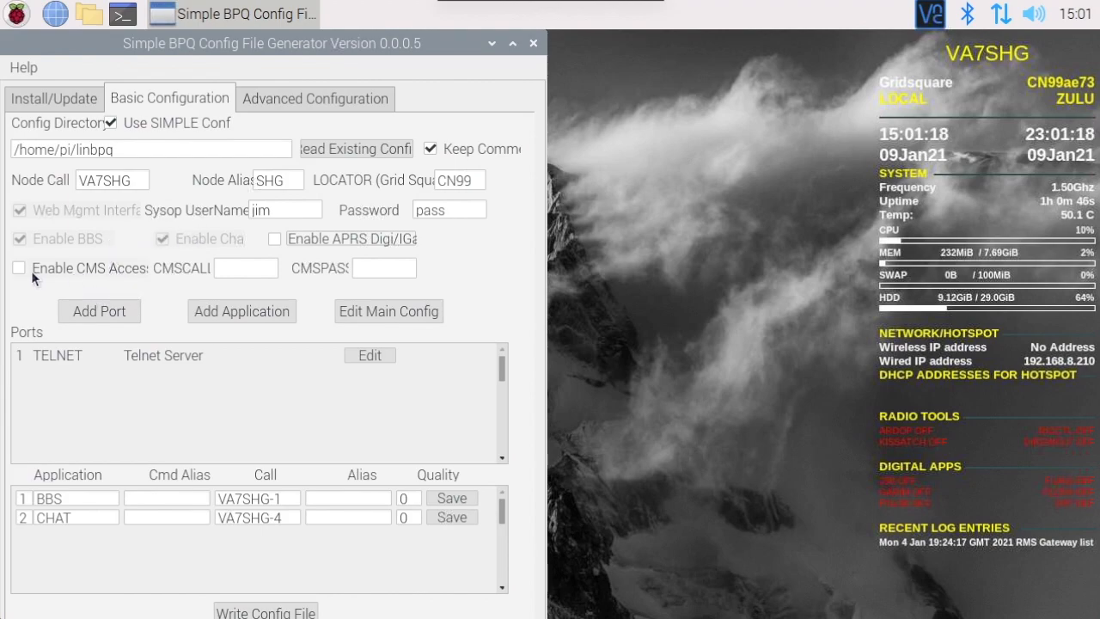
mouse_move(19, 268)
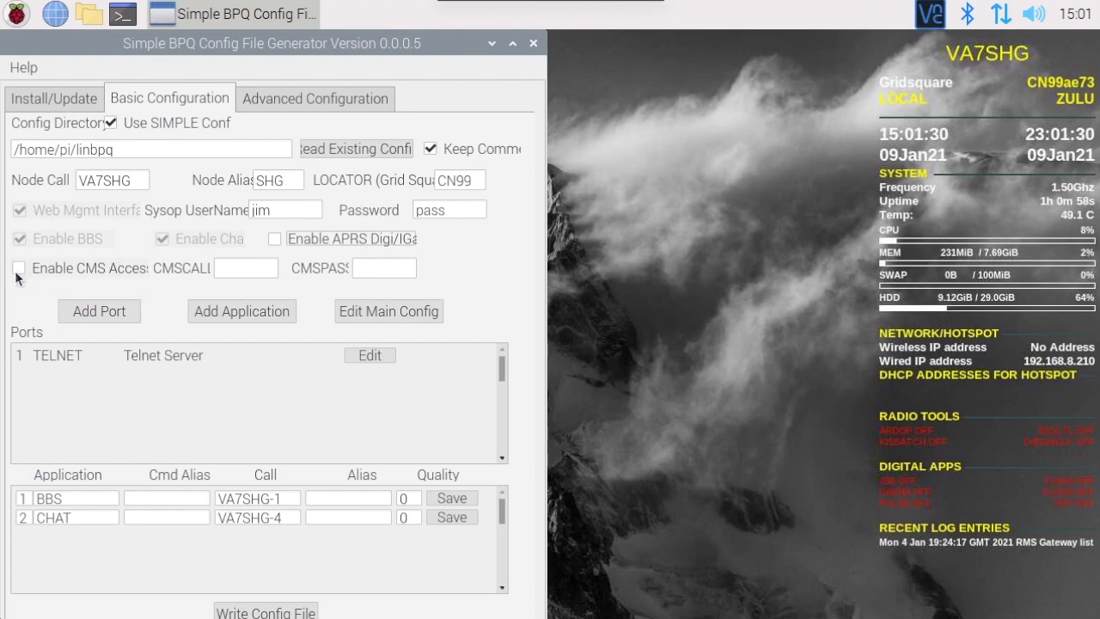
mouse_move(19, 268)
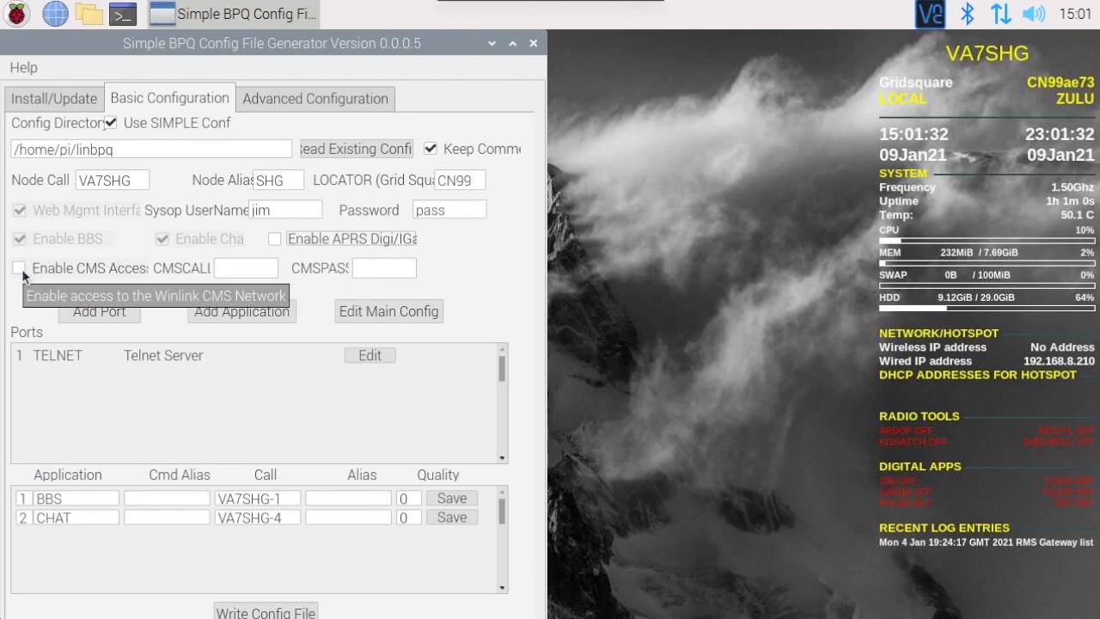
Step: Enable CMS access with CMSCALL VA7SHG, write bpq32.cfg and close the generator
left_click(19, 269)
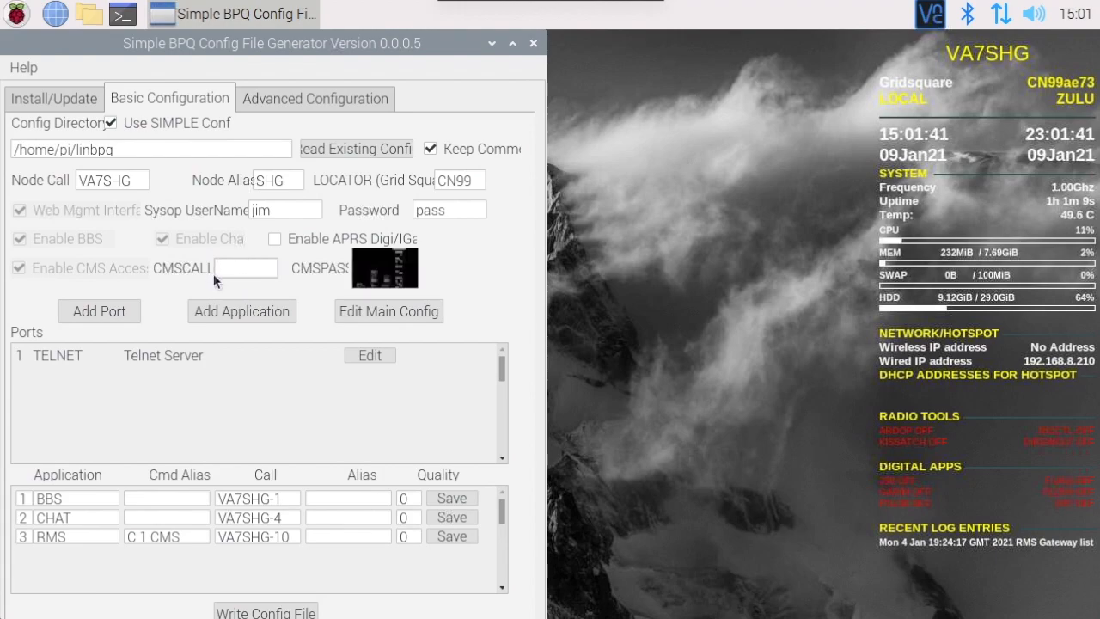
type("VA7SHG")
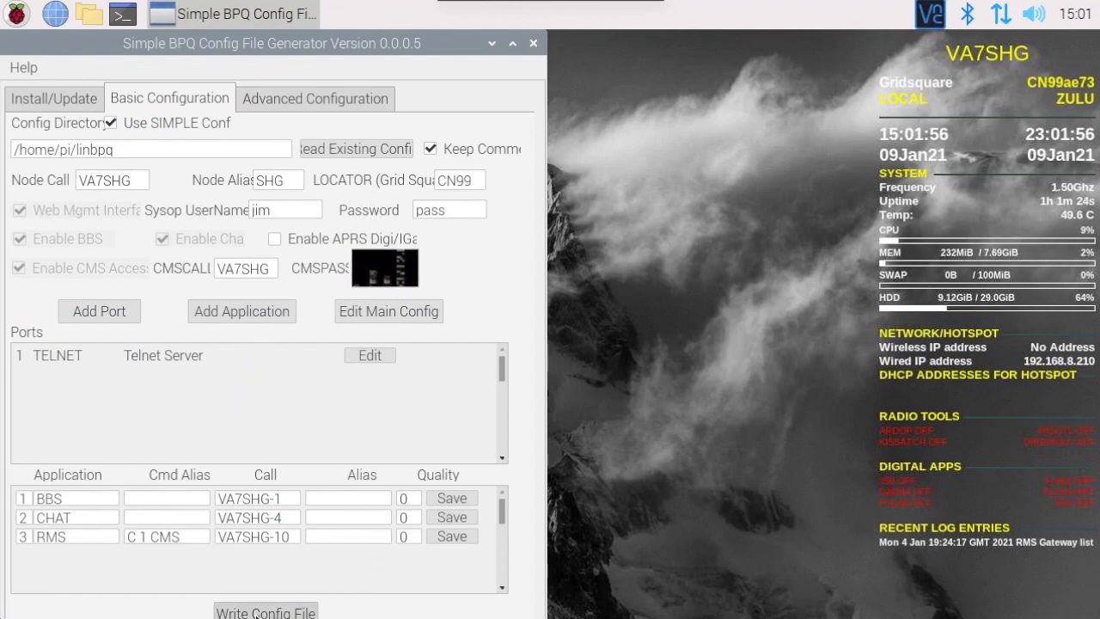
left_click(265, 610)
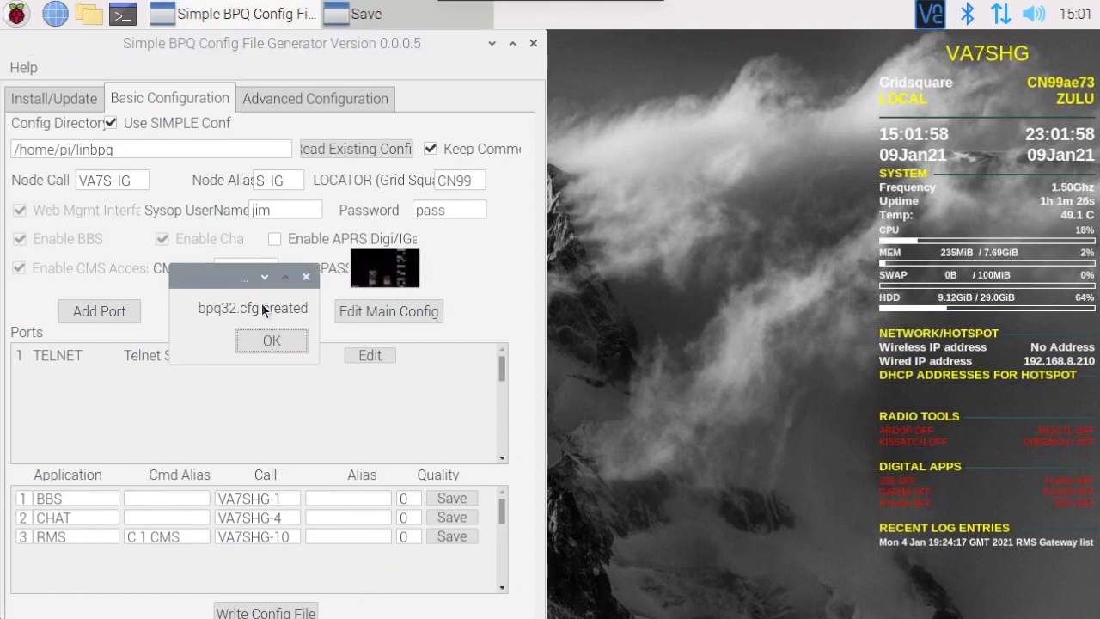
left_click(272, 340)
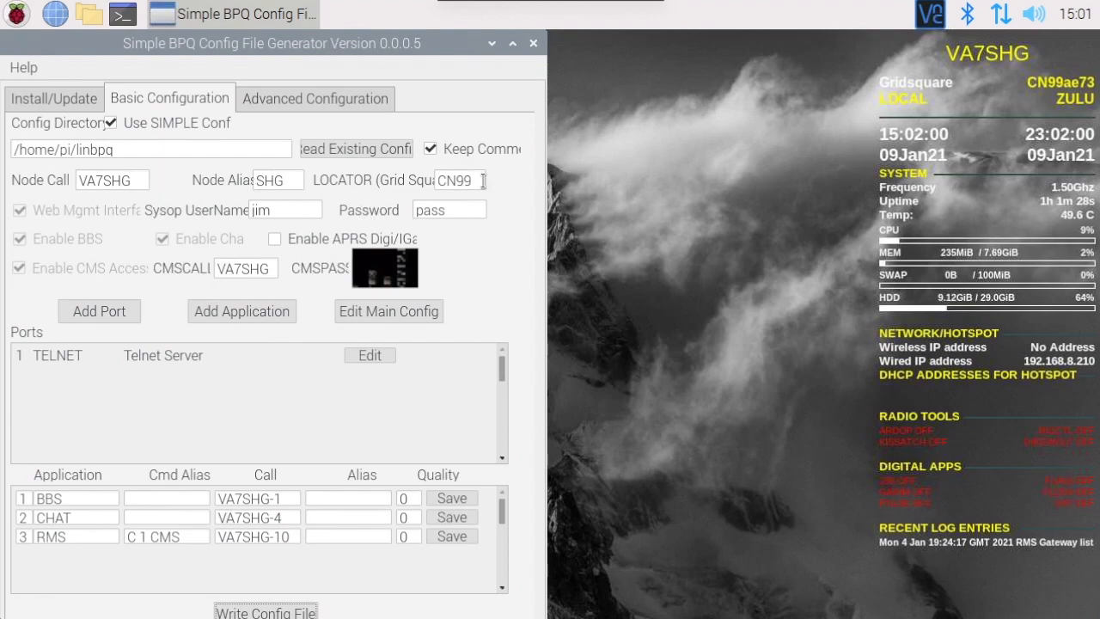
left_click(533, 43)
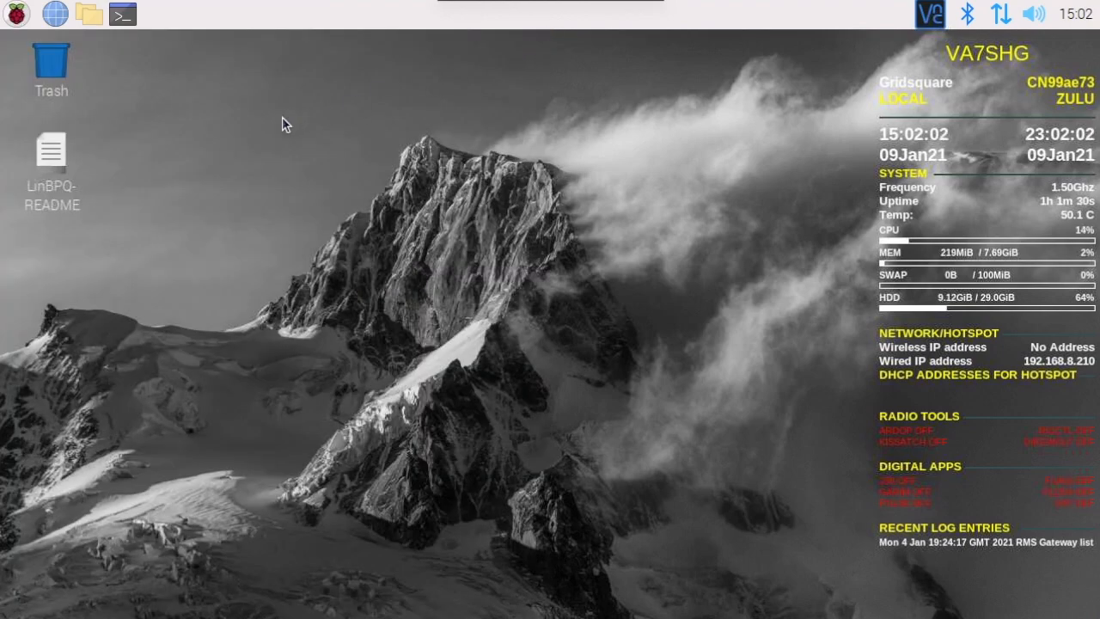
Step: Start the node with cd linbpq and ./linbpq in a terminal, then launch the browser
left_click(122, 14)
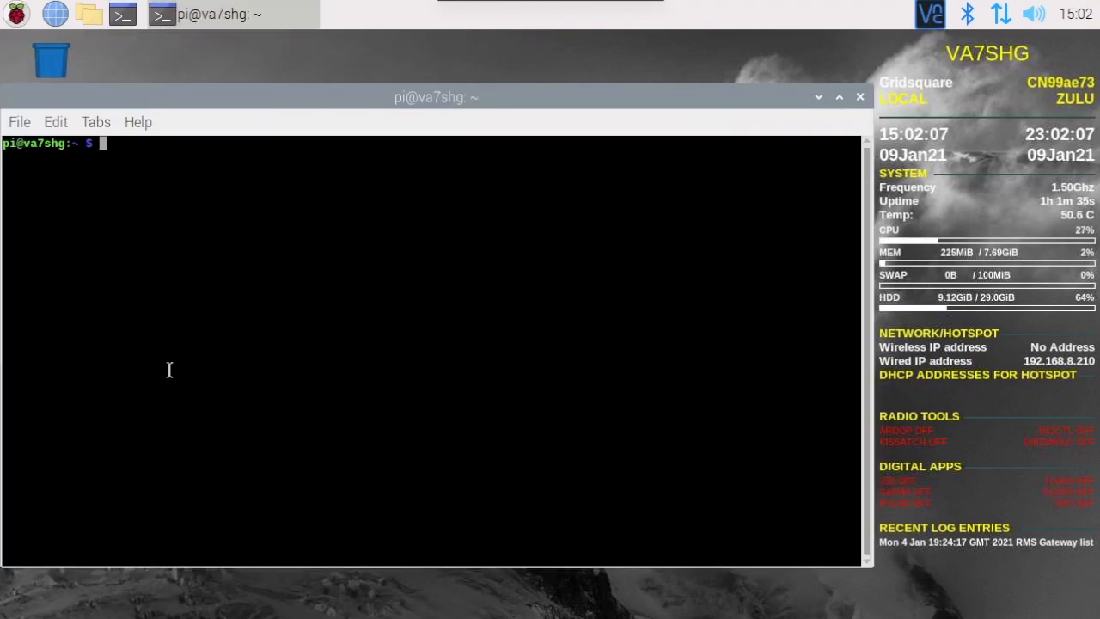
type("cd l")
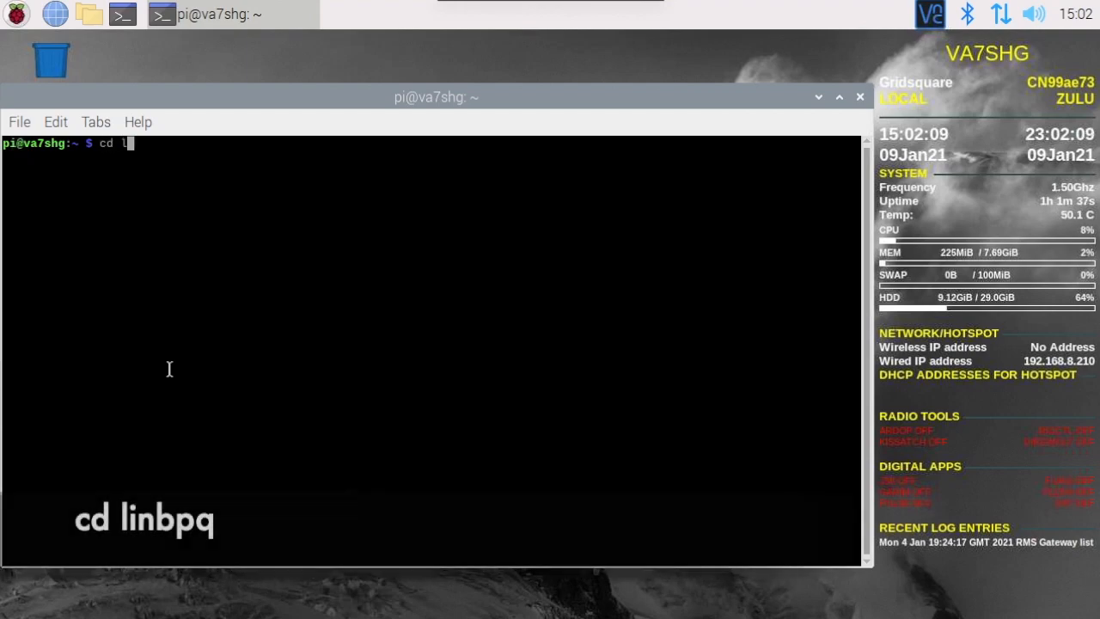
type("inbpq")
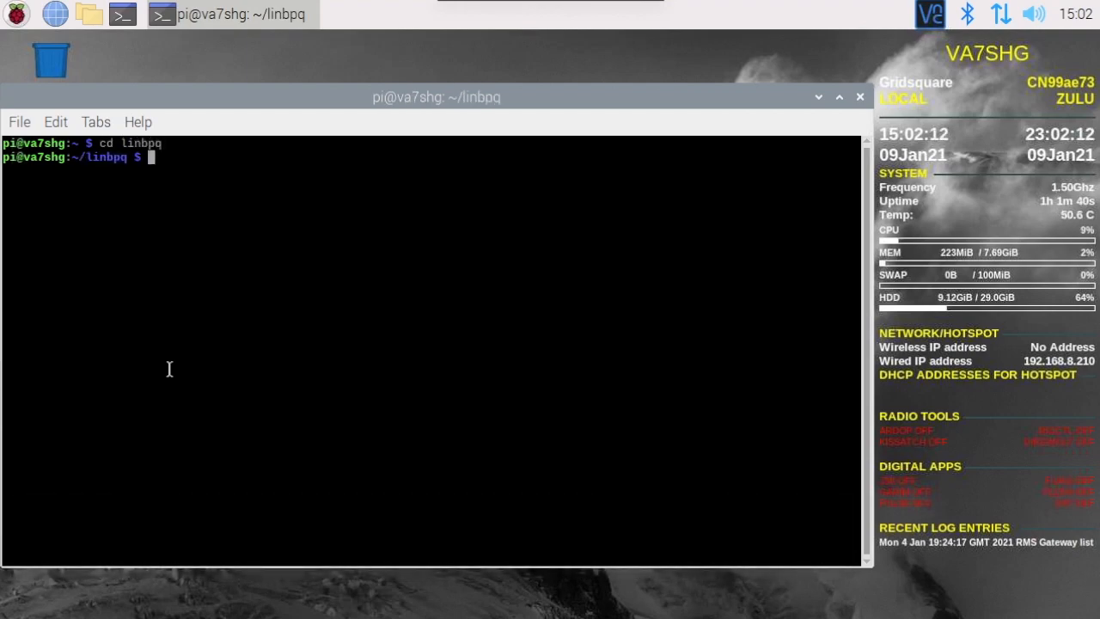
type("./")
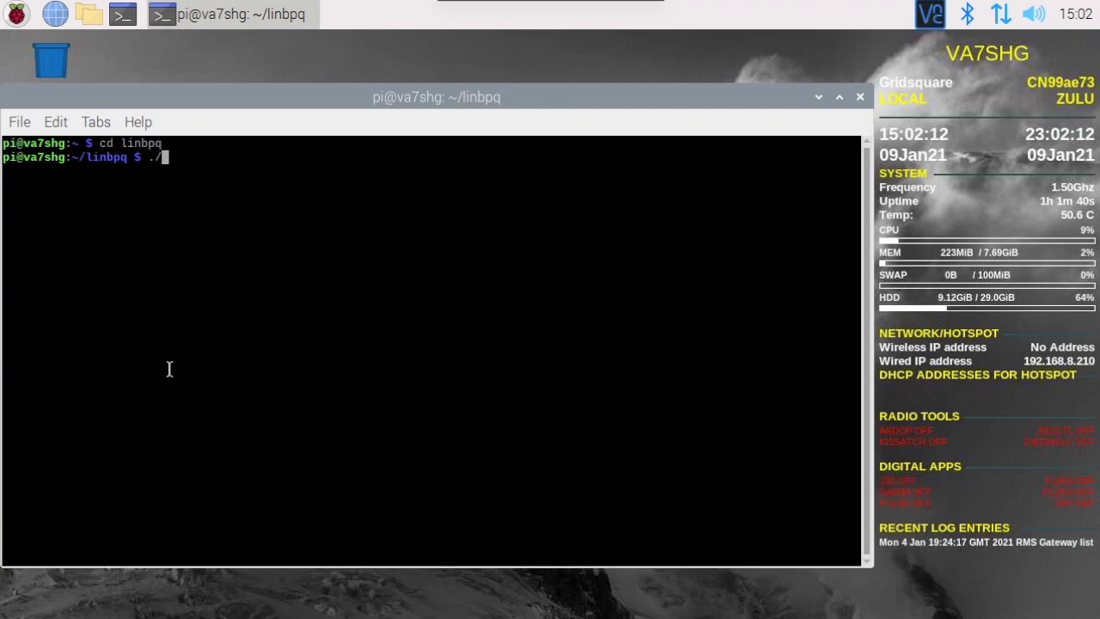
type("linbpq")
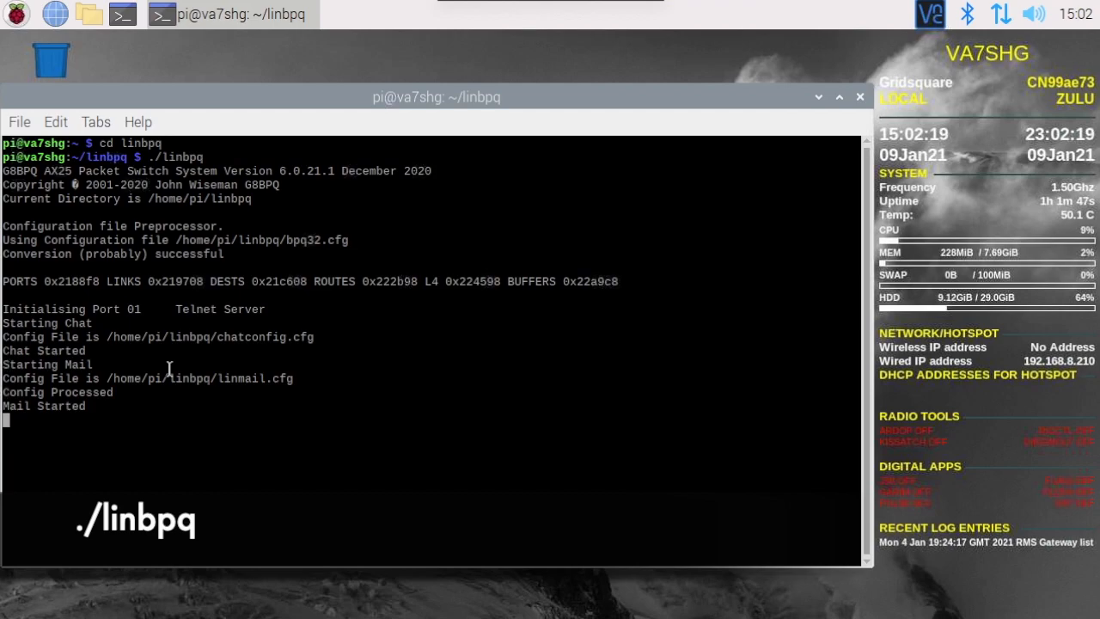
mouse_move(209, 350)
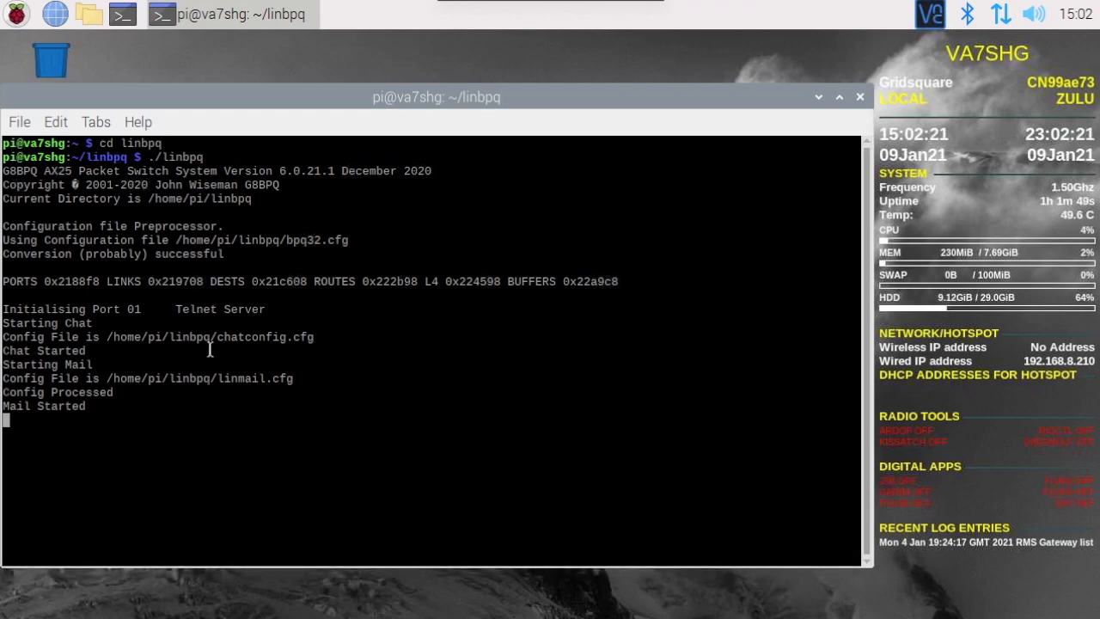
left_click(55, 14)
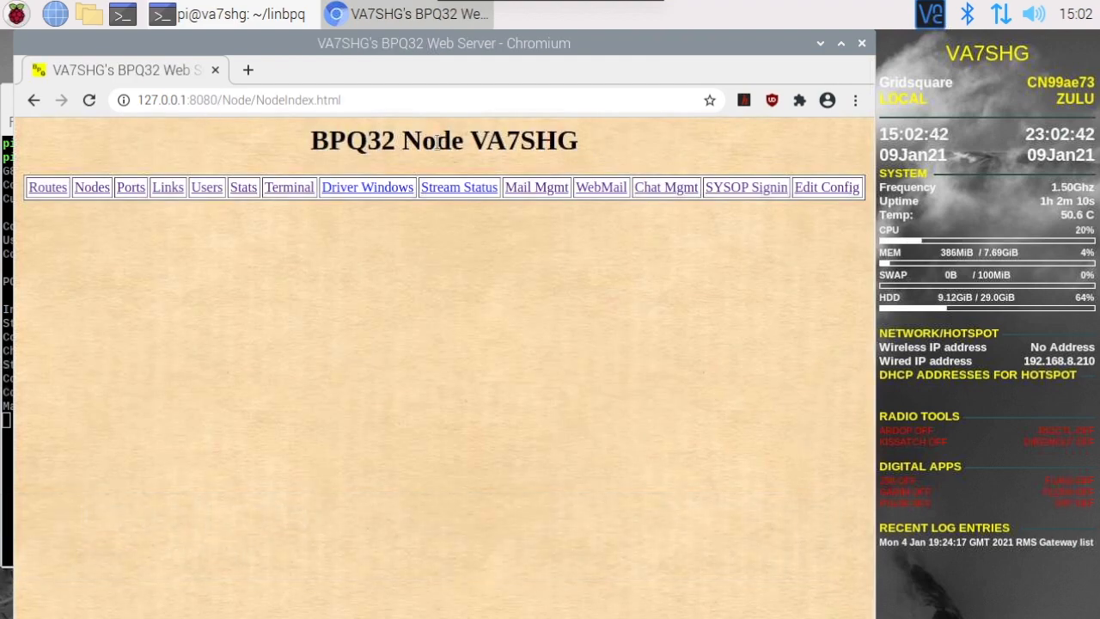
mouse_move(146, 141)
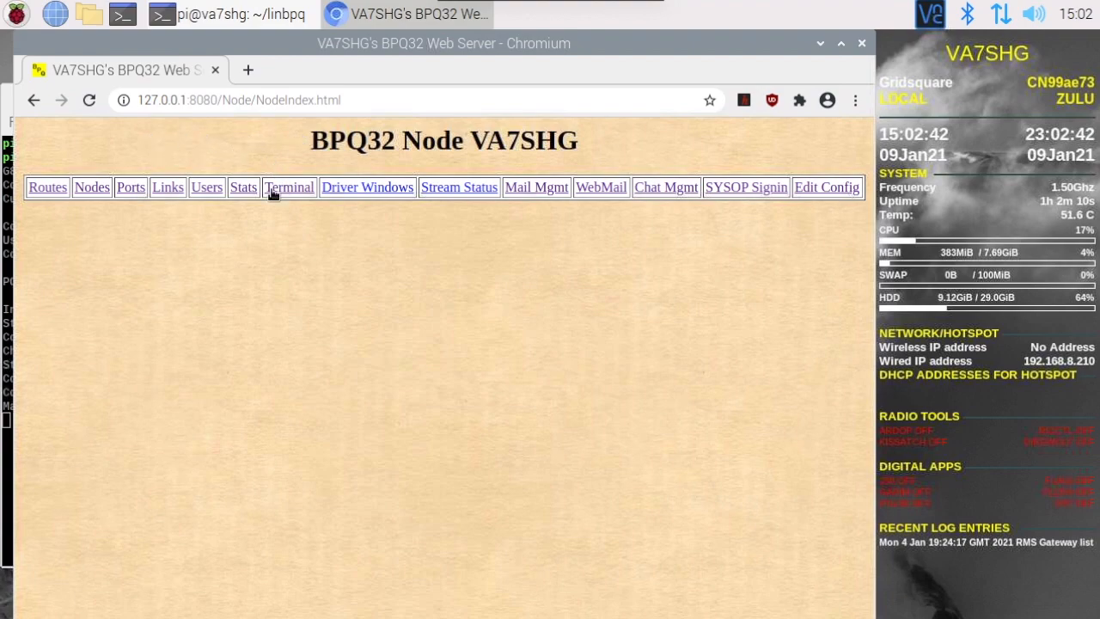
Step: Follow the Terminal link on the BPQ32 Node VA7SHG page at 127.0.0.1:8080
left_click(289, 188)
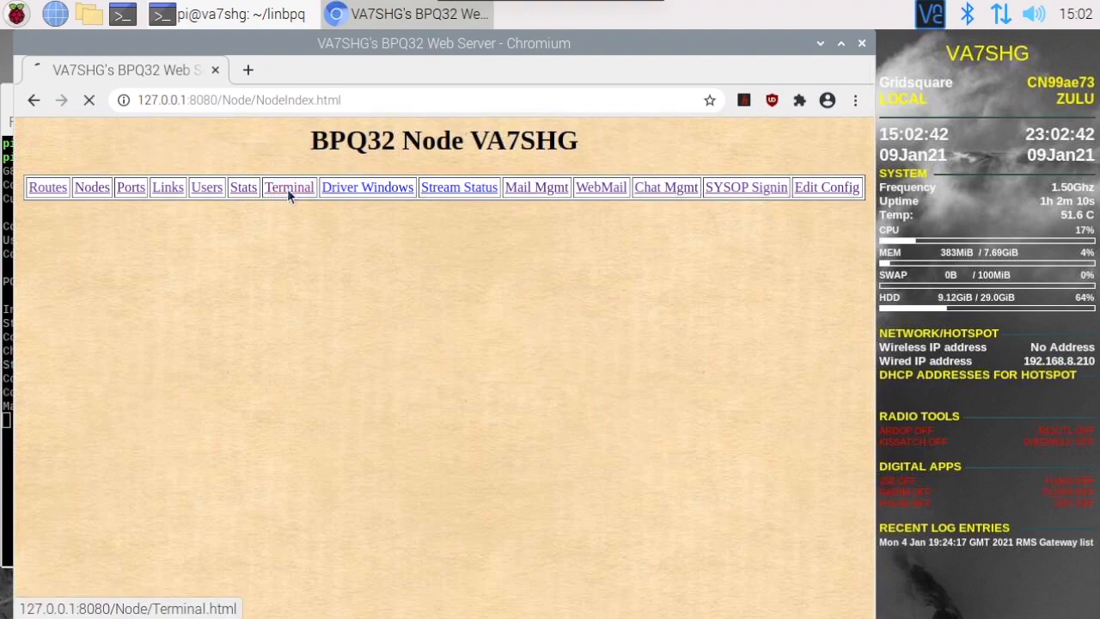
Step: List node commands with ?, enter the BBS, then disconnect with bye
left_click(289, 186)
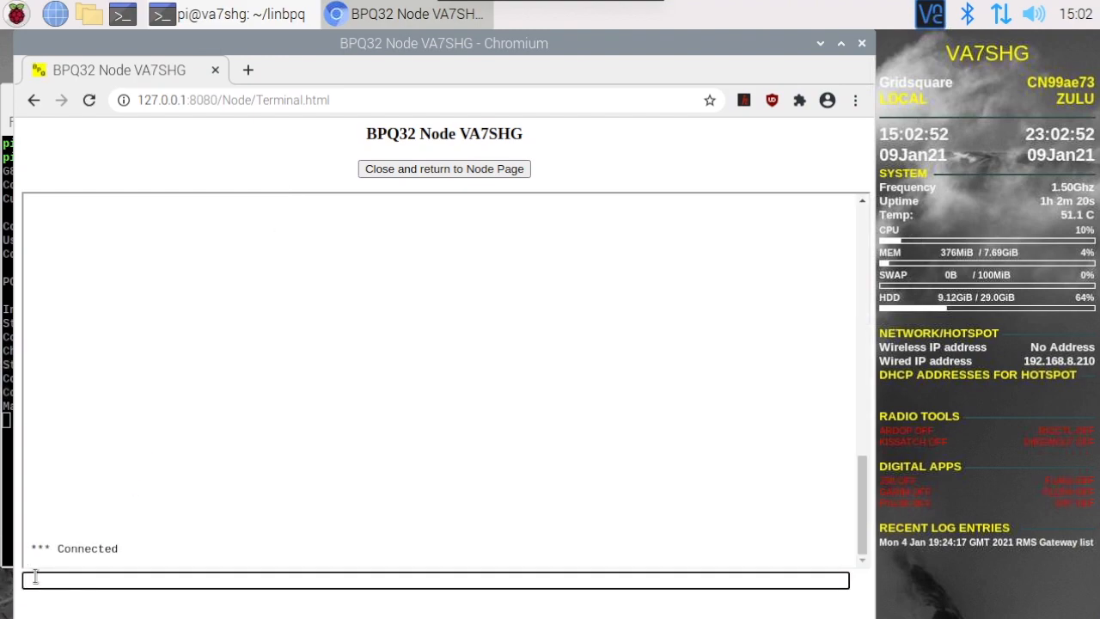
type("2")
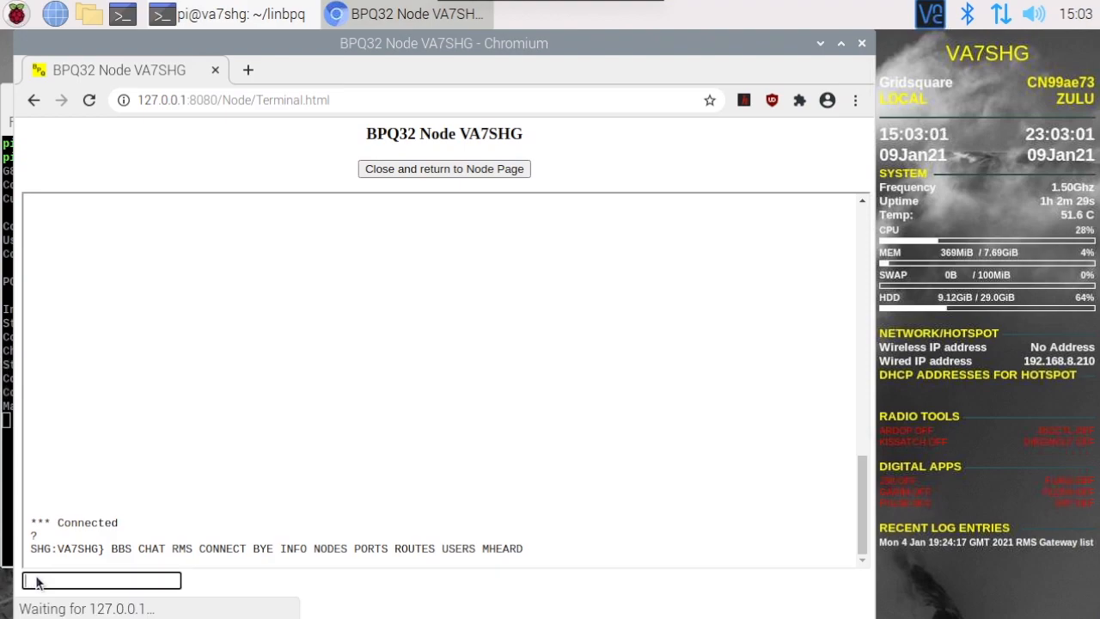
type("bbs")
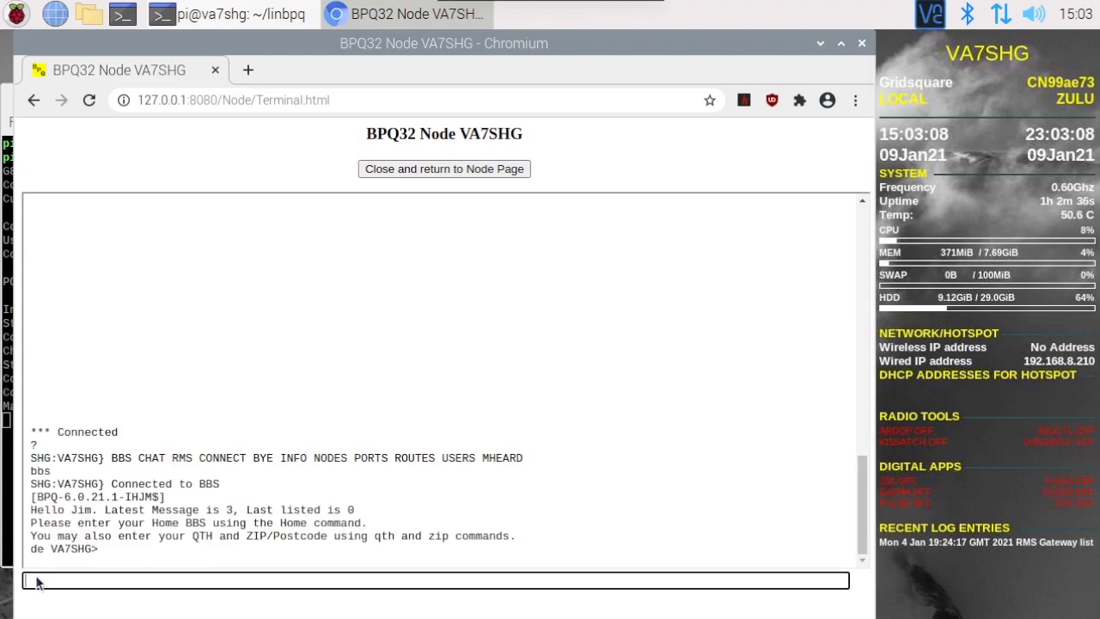
type("bye")
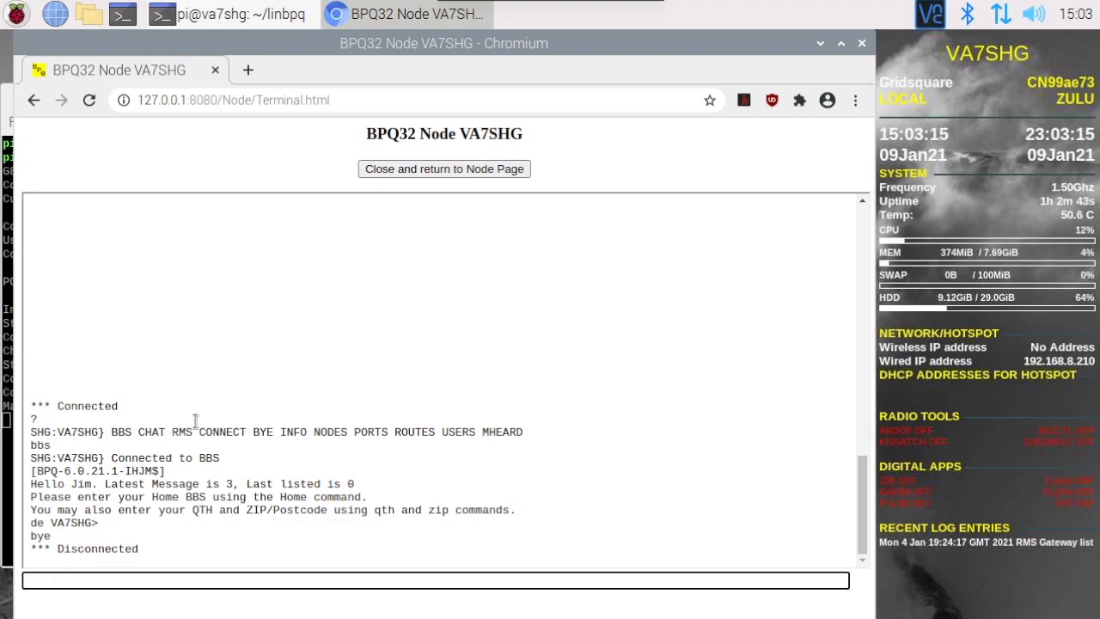
mouse_move(444, 168)
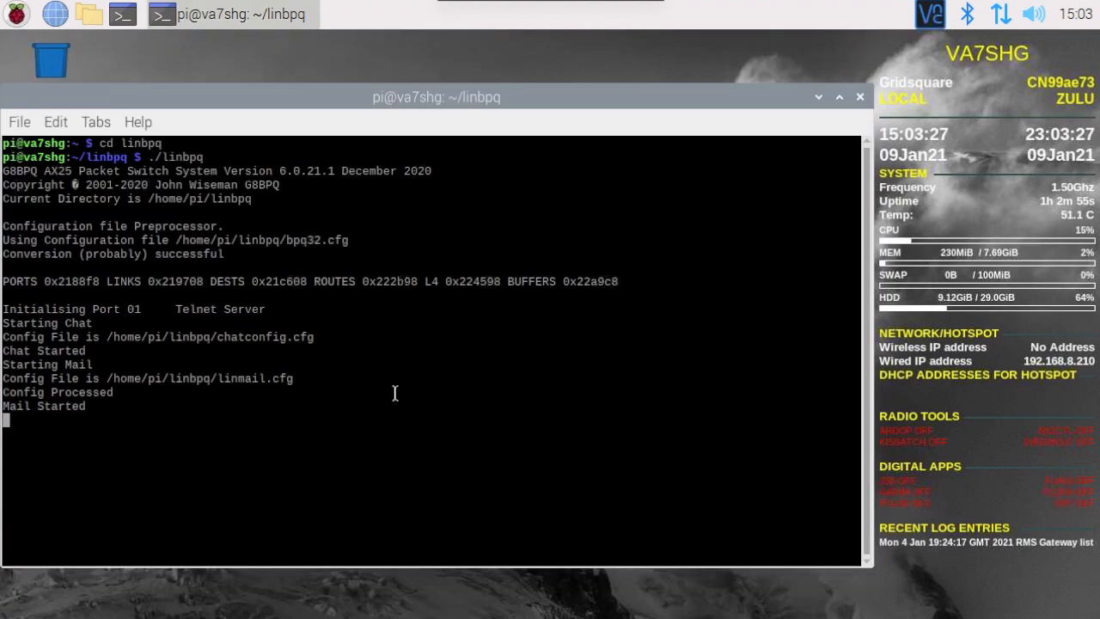
Step: Stop LinBPQ with Ctrl+C and relaunch the BPQ Config Generator
key("ctrl+c")
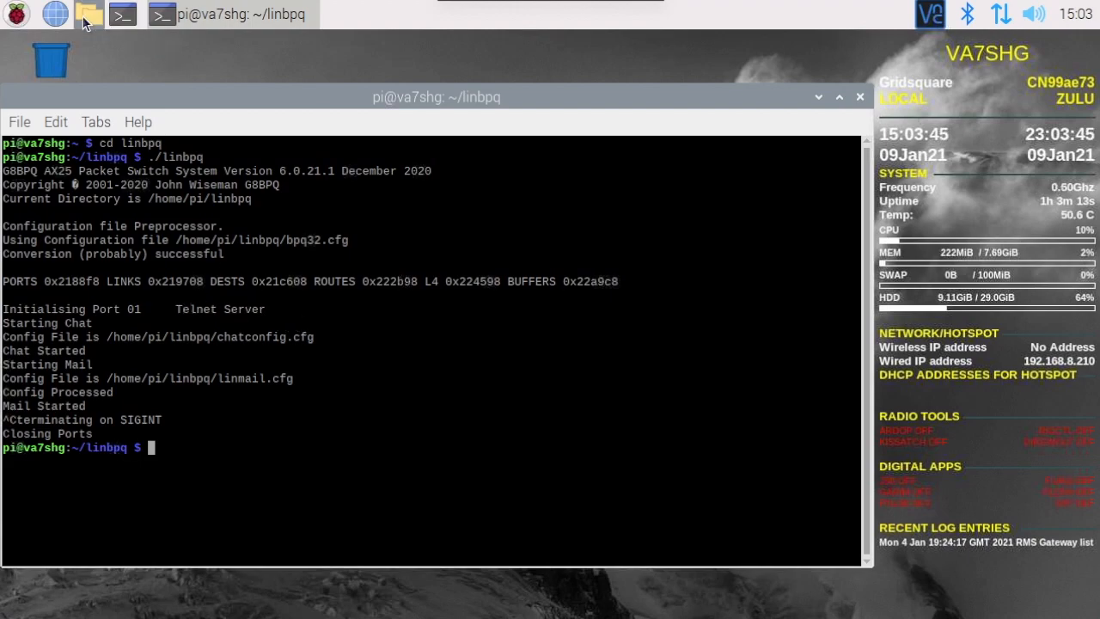
left_click(15, 14)
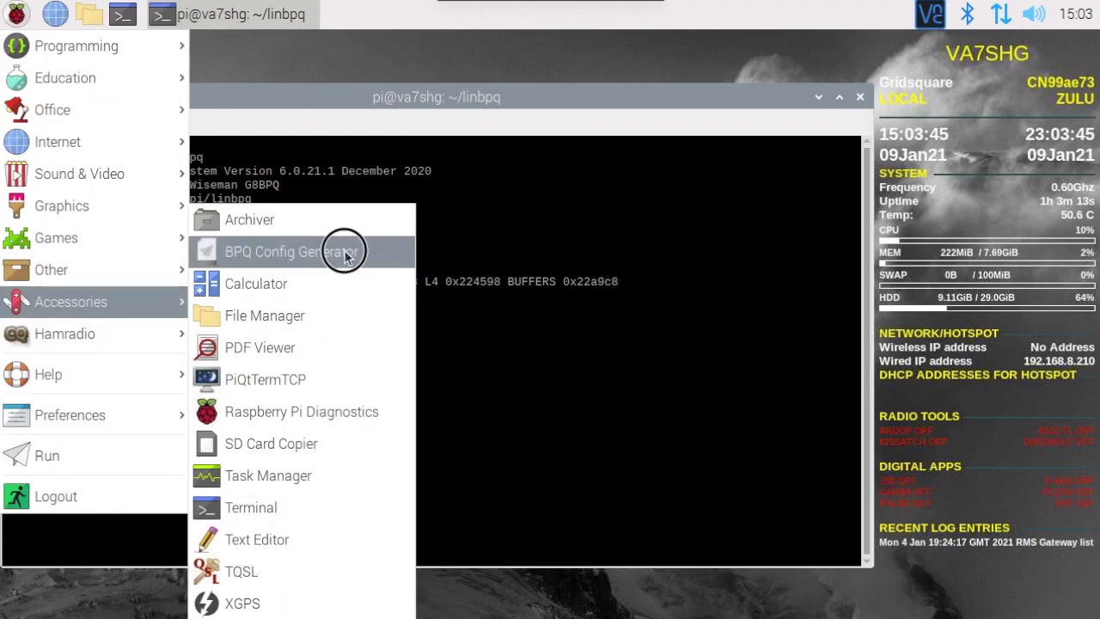
left_click(292, 251)
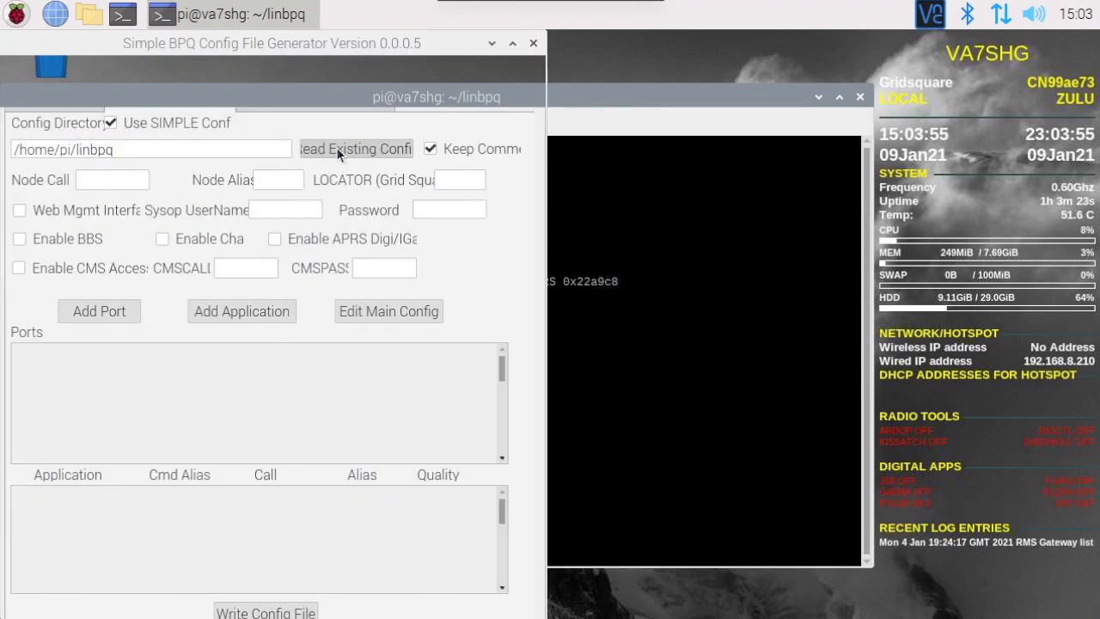
Step: Reload the existing VA7SHG configuration and begin adding port 2
left_click(355, 148)
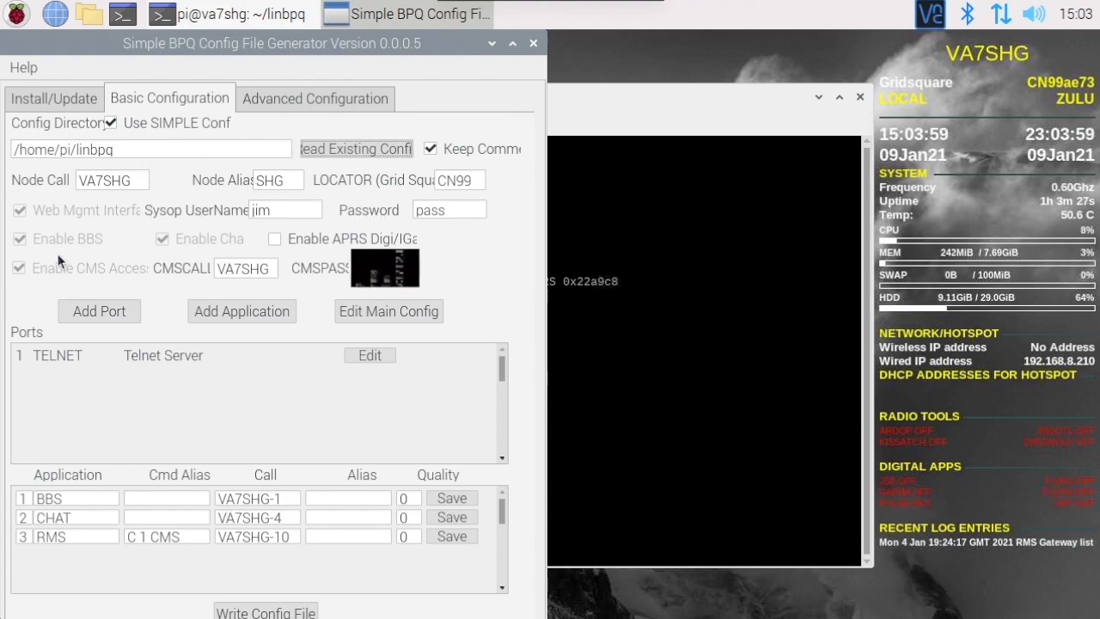
mouse_move(130, 251)
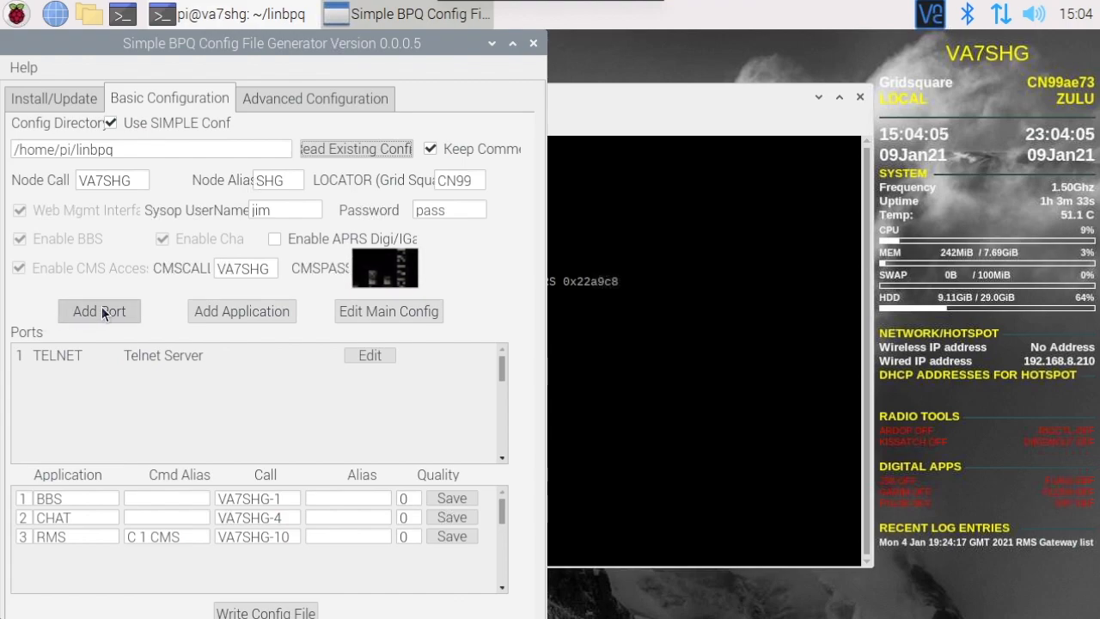
left_click(99, 311)
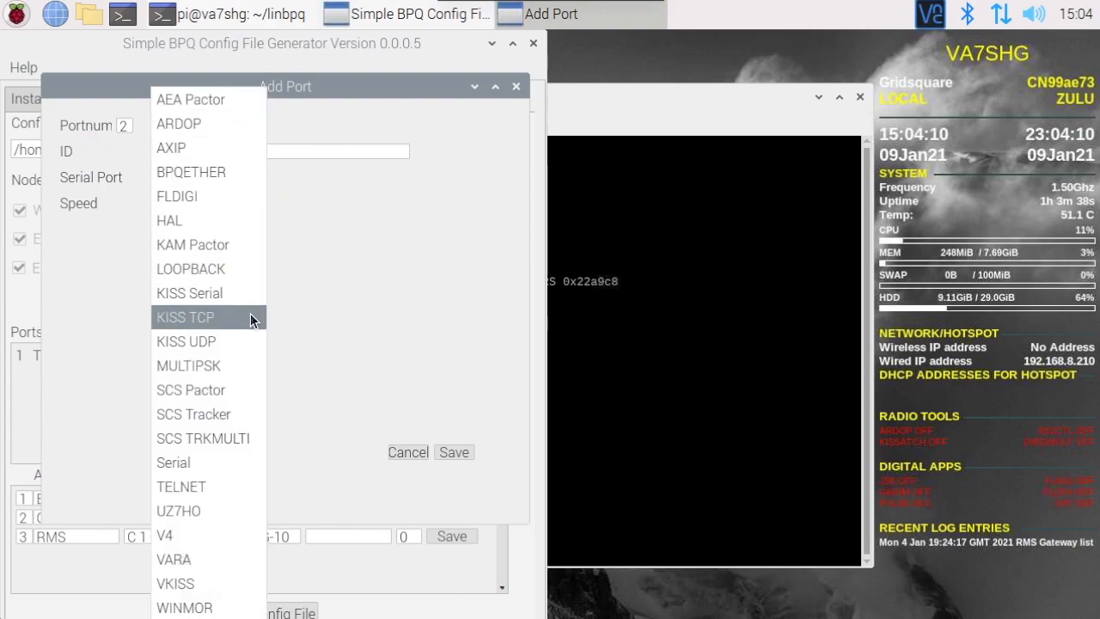
Step: Save port 2 as KISS TCP 'Direwolf VHF' on 127.0.0.1:8001 and write bpq32.cfg
left_click(186, 317)
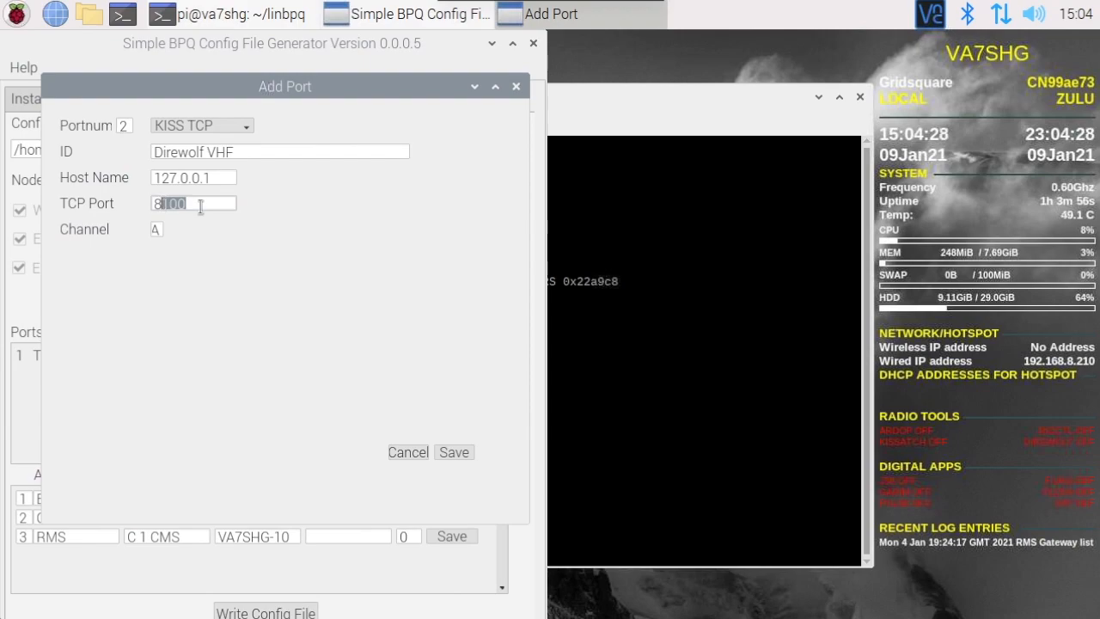
type("8001")
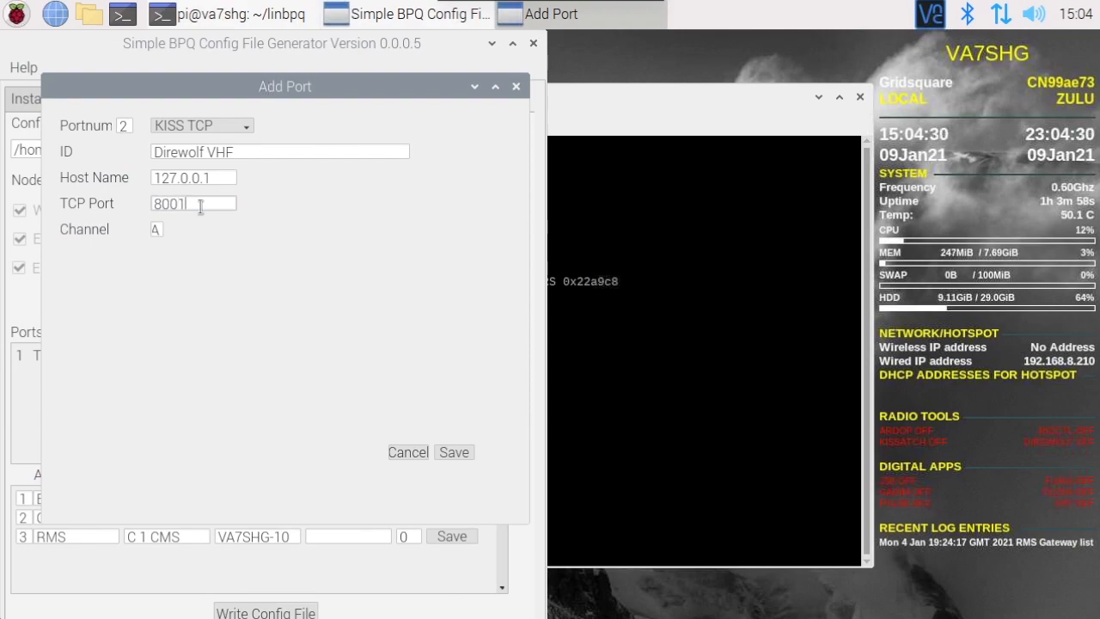
mouse_move(296, 330)
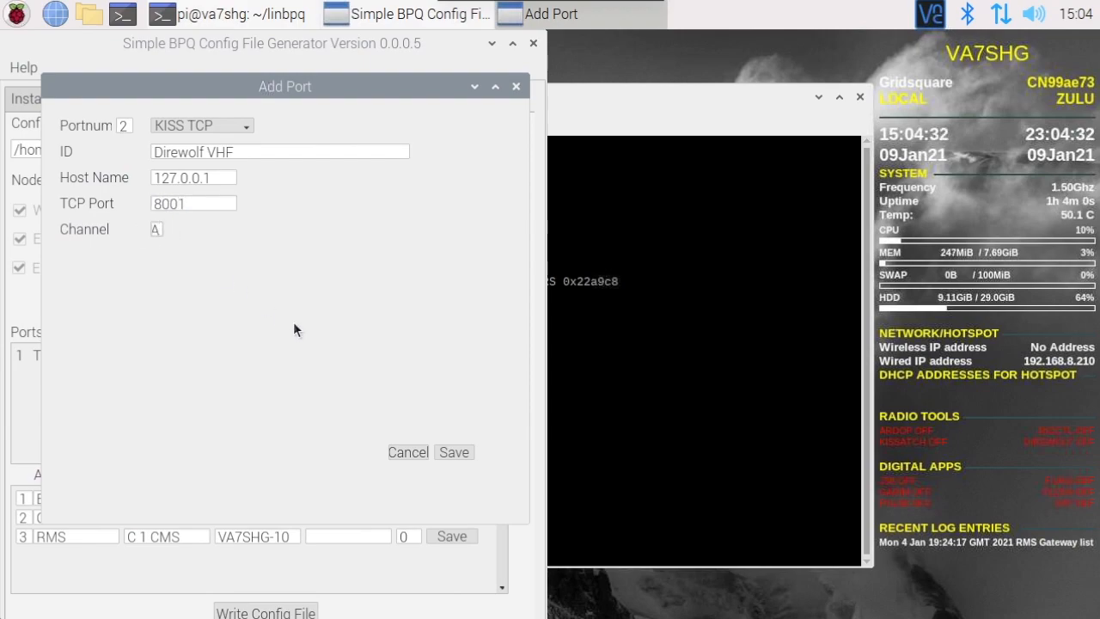
left_click(454, 452)
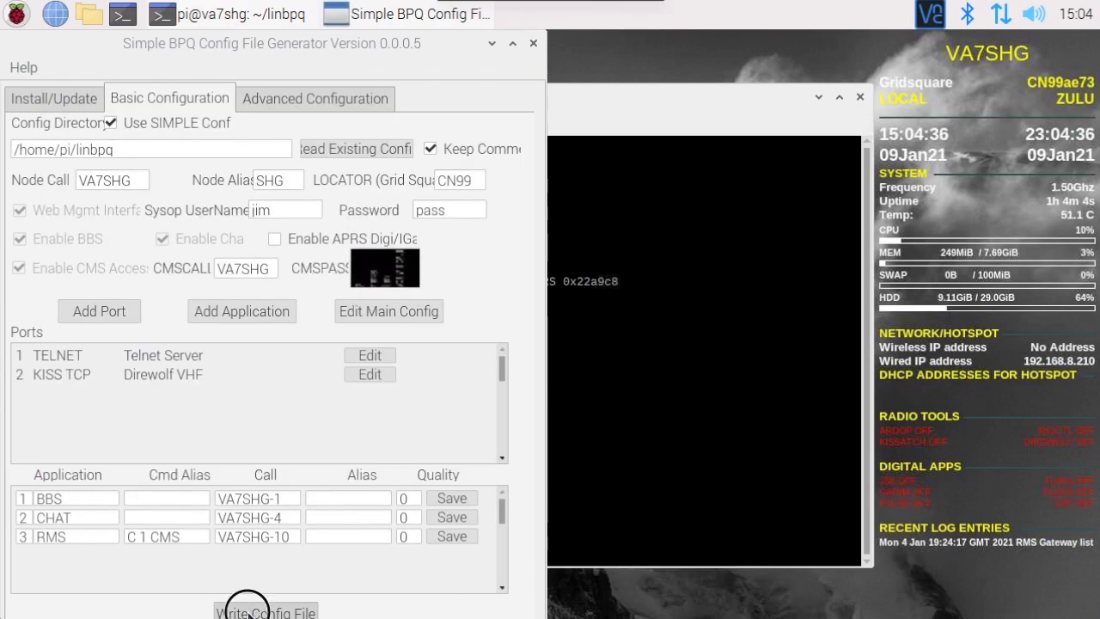
left_click(264, 610)
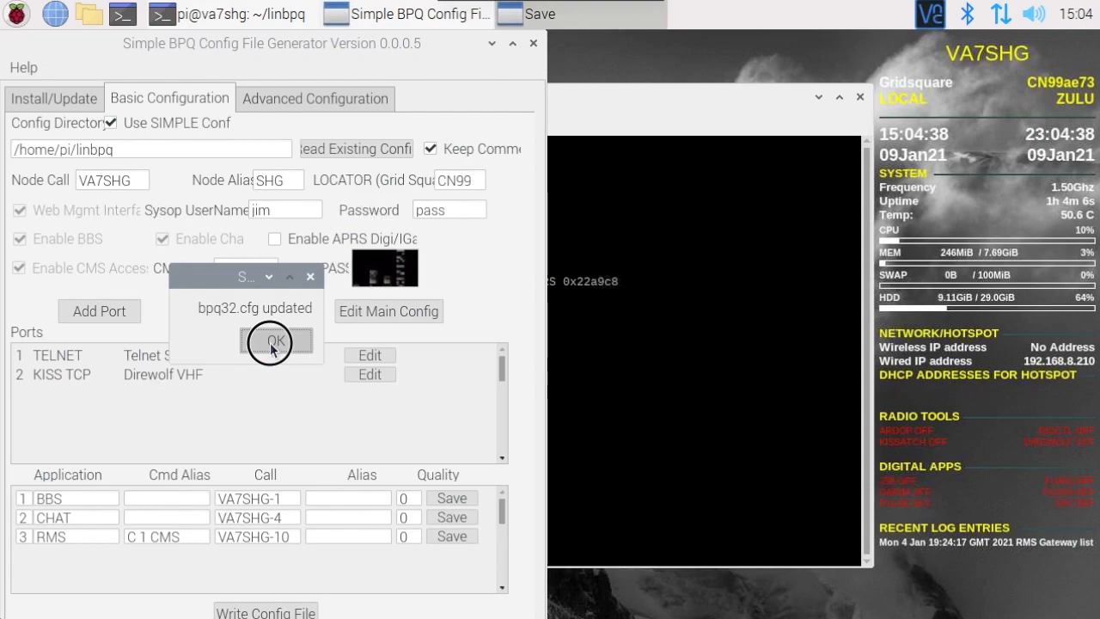
left_click(271, 340)
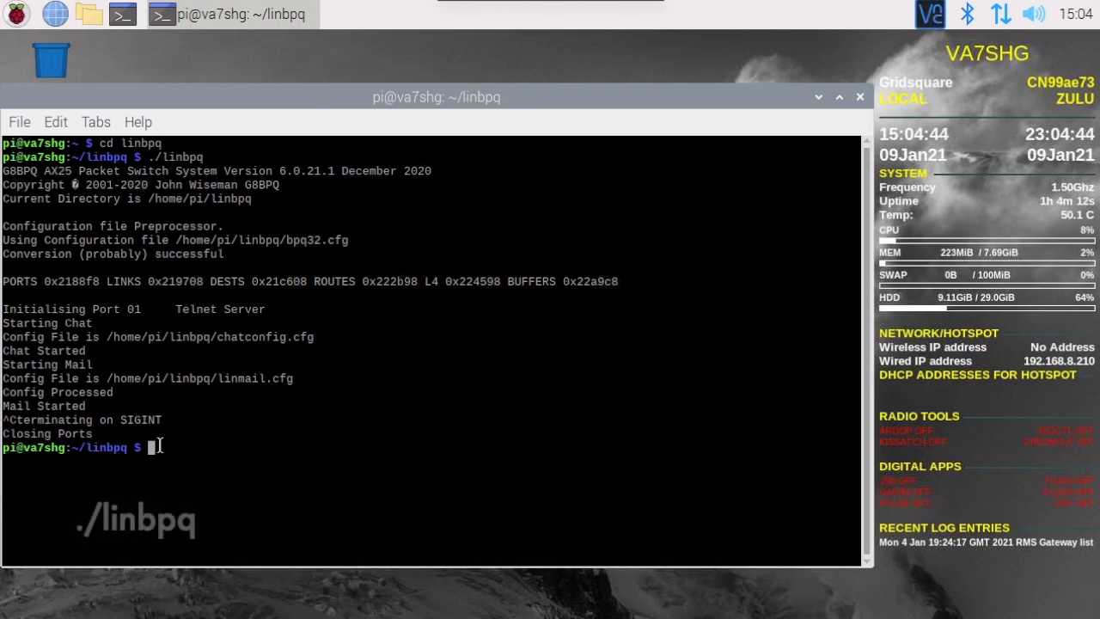
Step: Relaunch ./linbpq so port 2 initialises as TCPKISS on 127.0.0.1:8001, then reach the application menu
type("./linbpq")
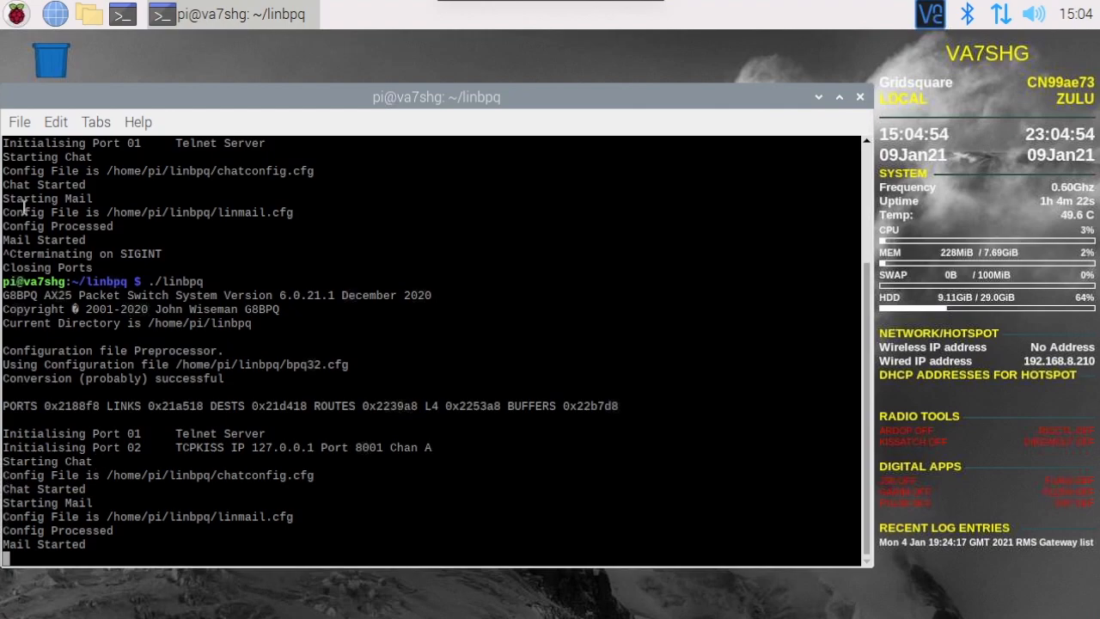
left_click(12, 14)
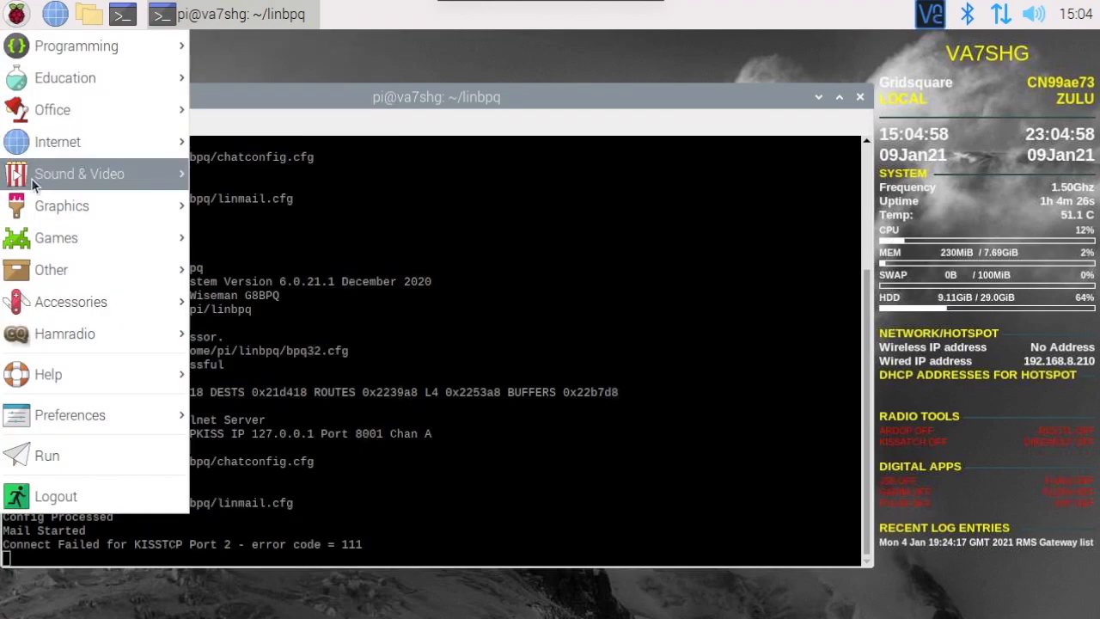
mouse_move(52, 268)
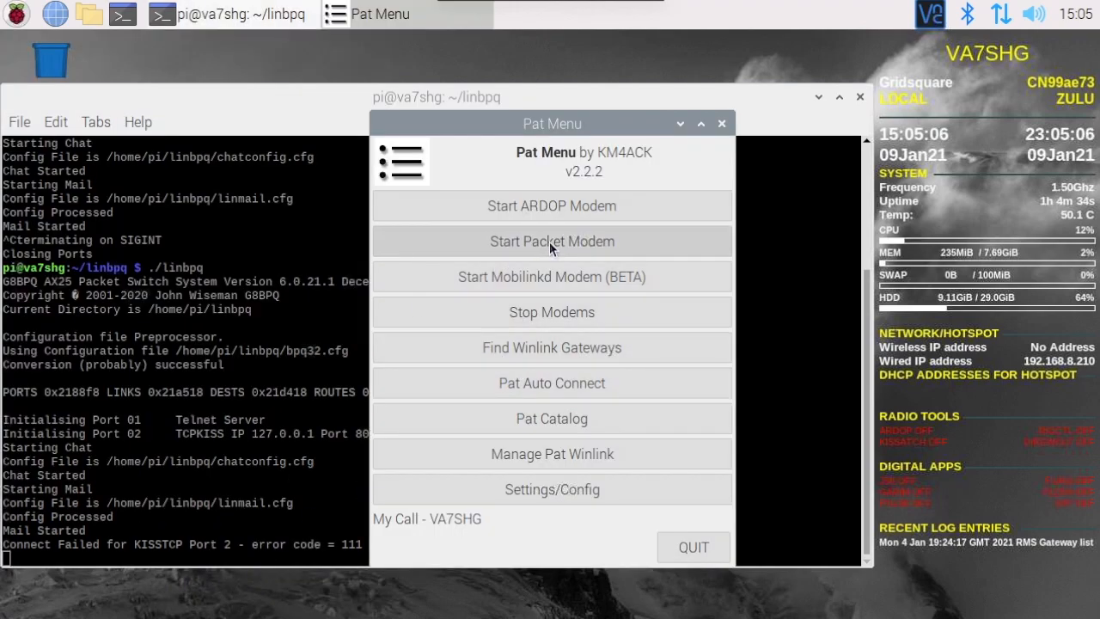
Step: Start the packet modem from Pat Menu so Direwolf serves the KISS TCP port
left_click(551, 241)
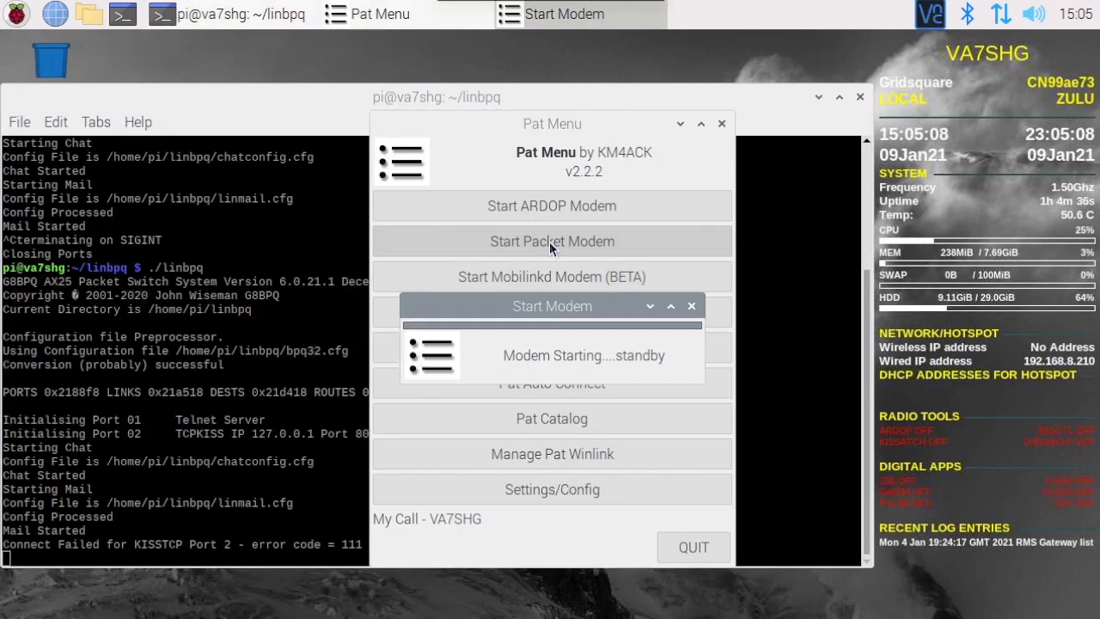
left_click(552, 241)
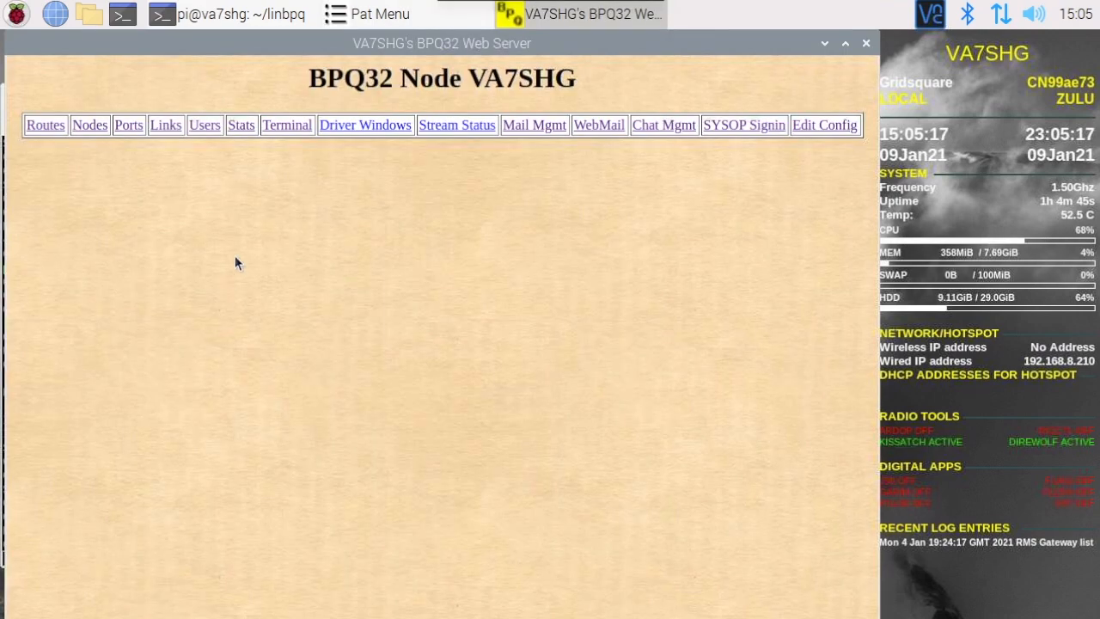
mouse_move(273, 265)
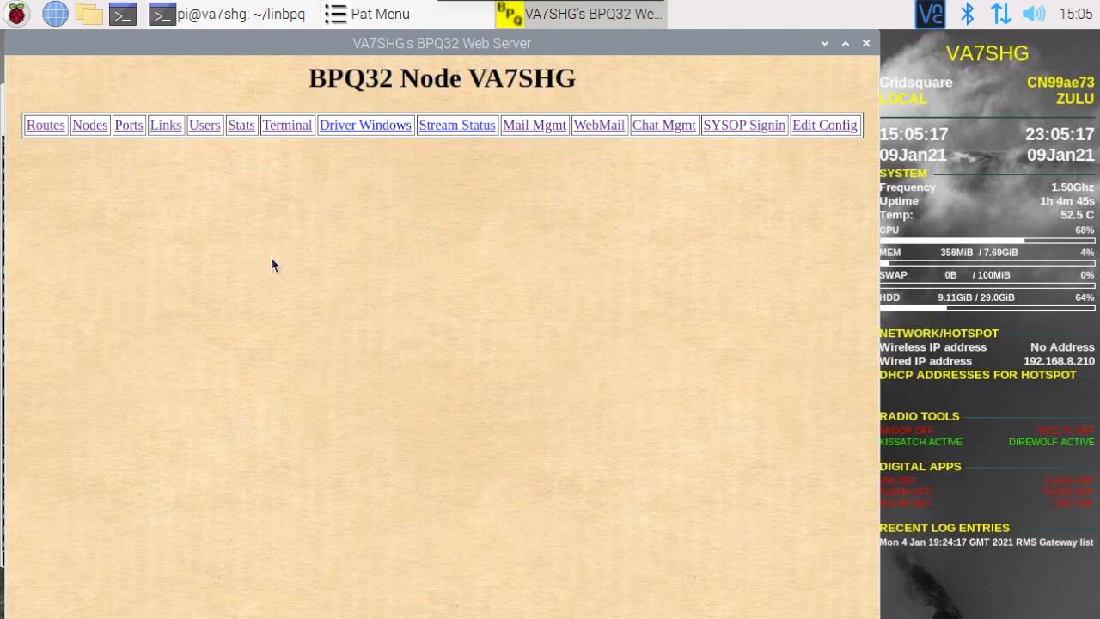
mouse_move(207, 165)
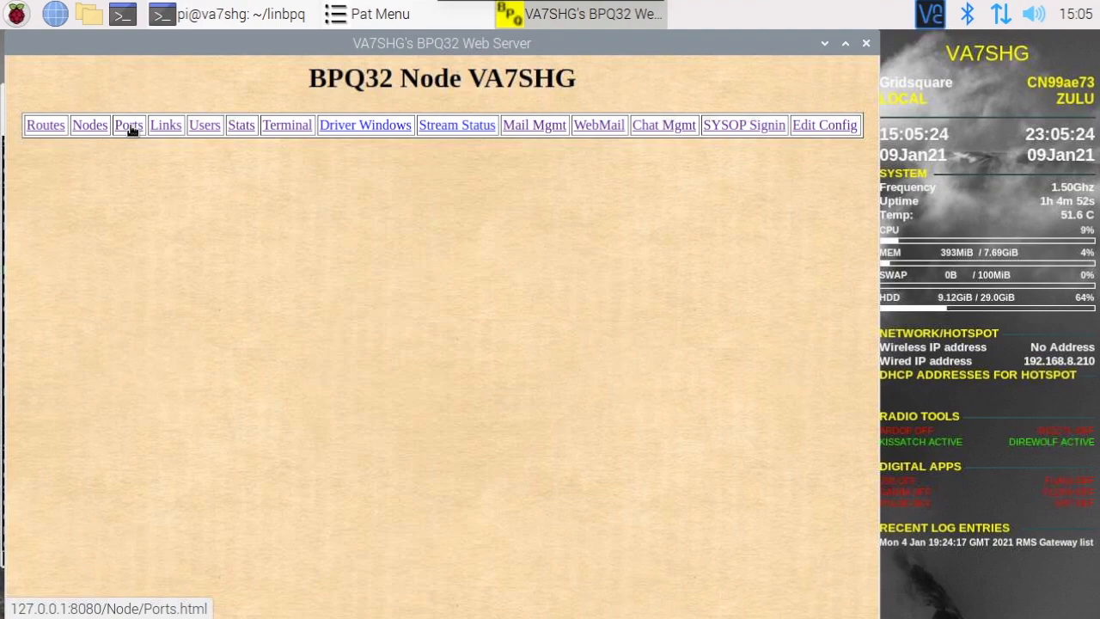
Step: Show the node's Ports page listing port 1 Telnet Server and port 2 Direwolf VHF
left_click(127, 124)
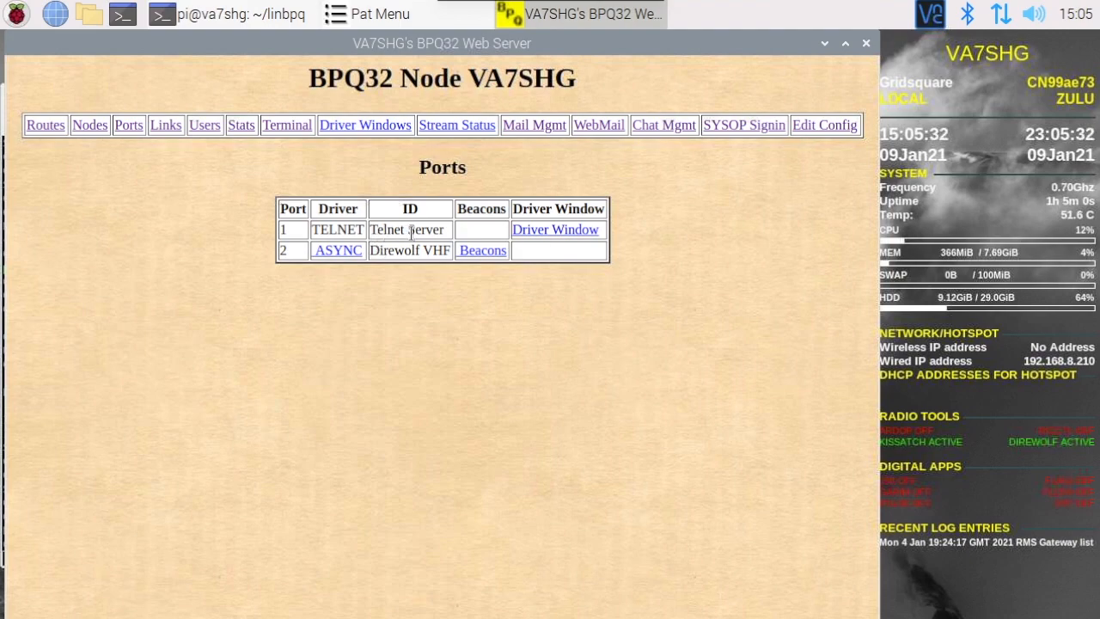
mouse_move(729, 210)
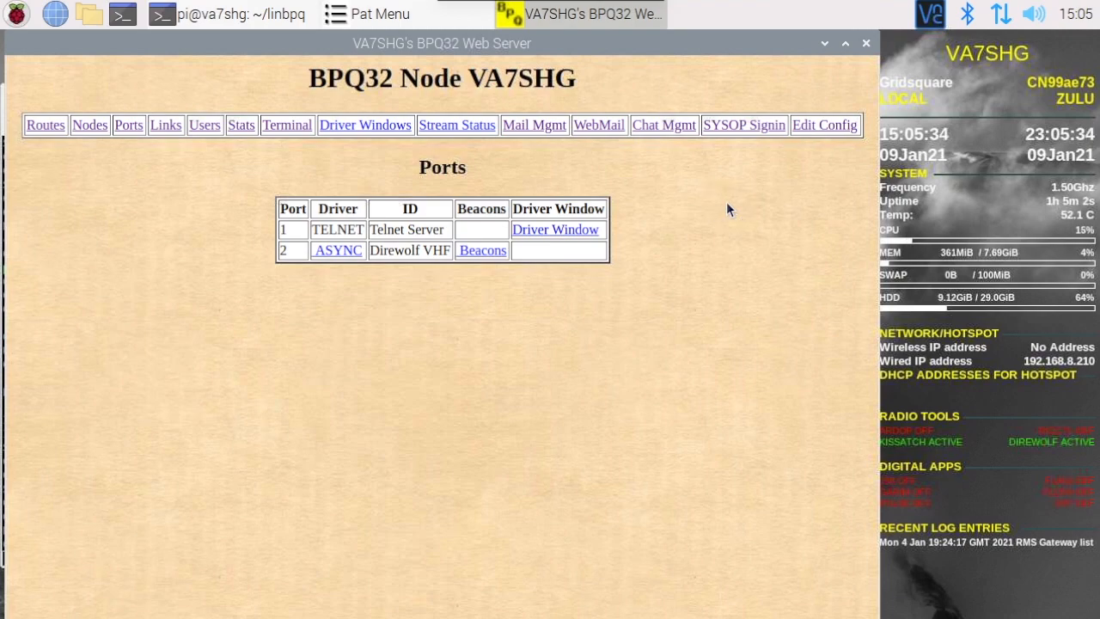
mouse_move(433, 382)
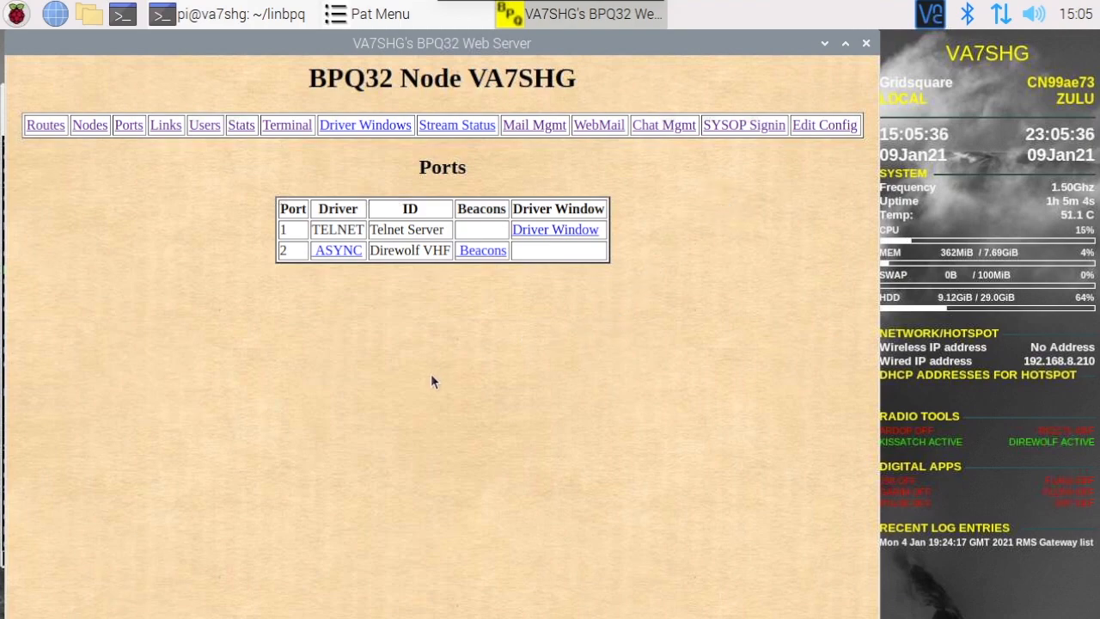
mouse_move(189, 265)
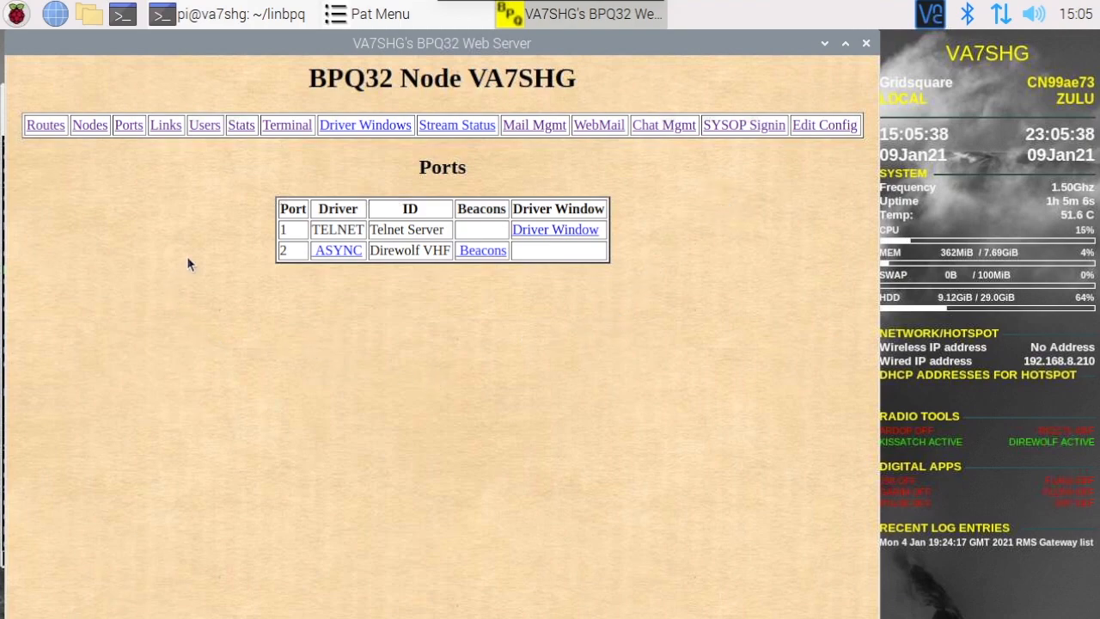
mouse_move(268, 410)
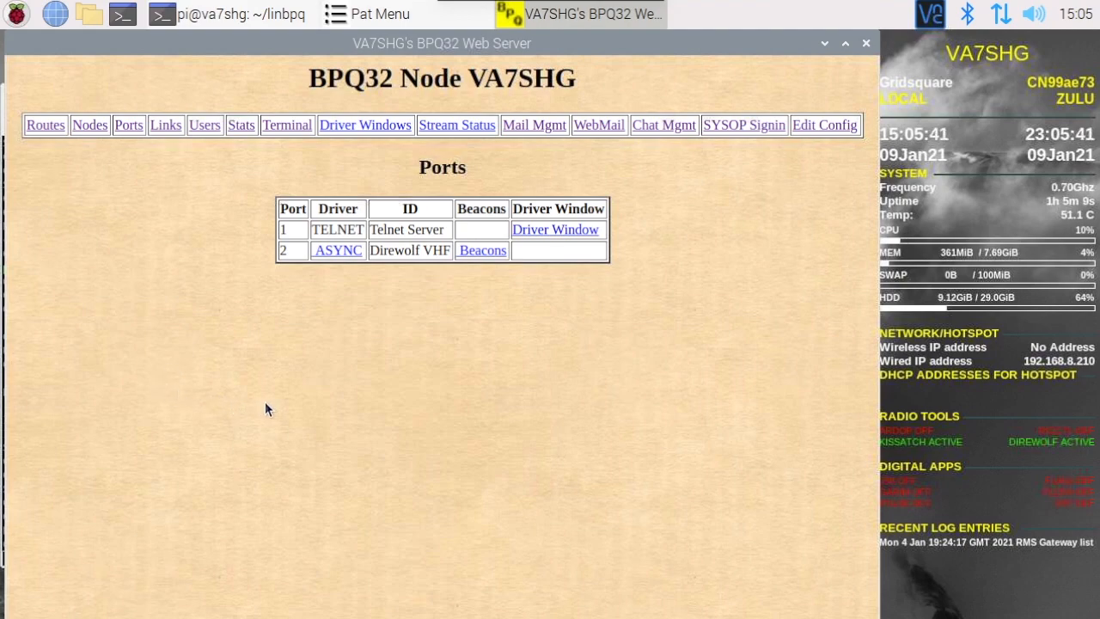
mouse_move(318, 357)
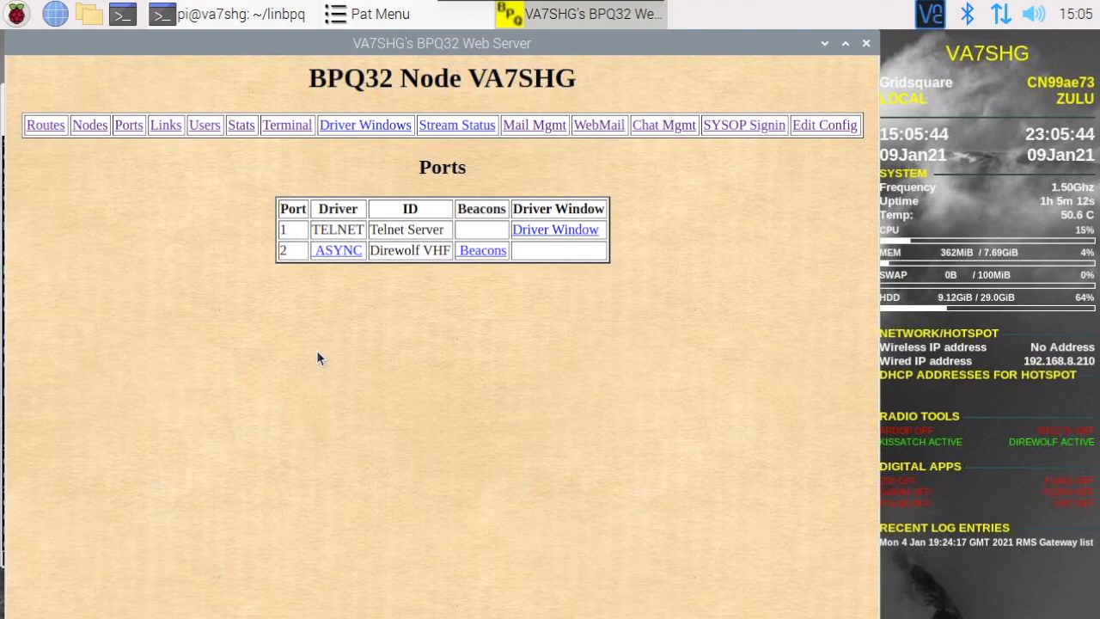